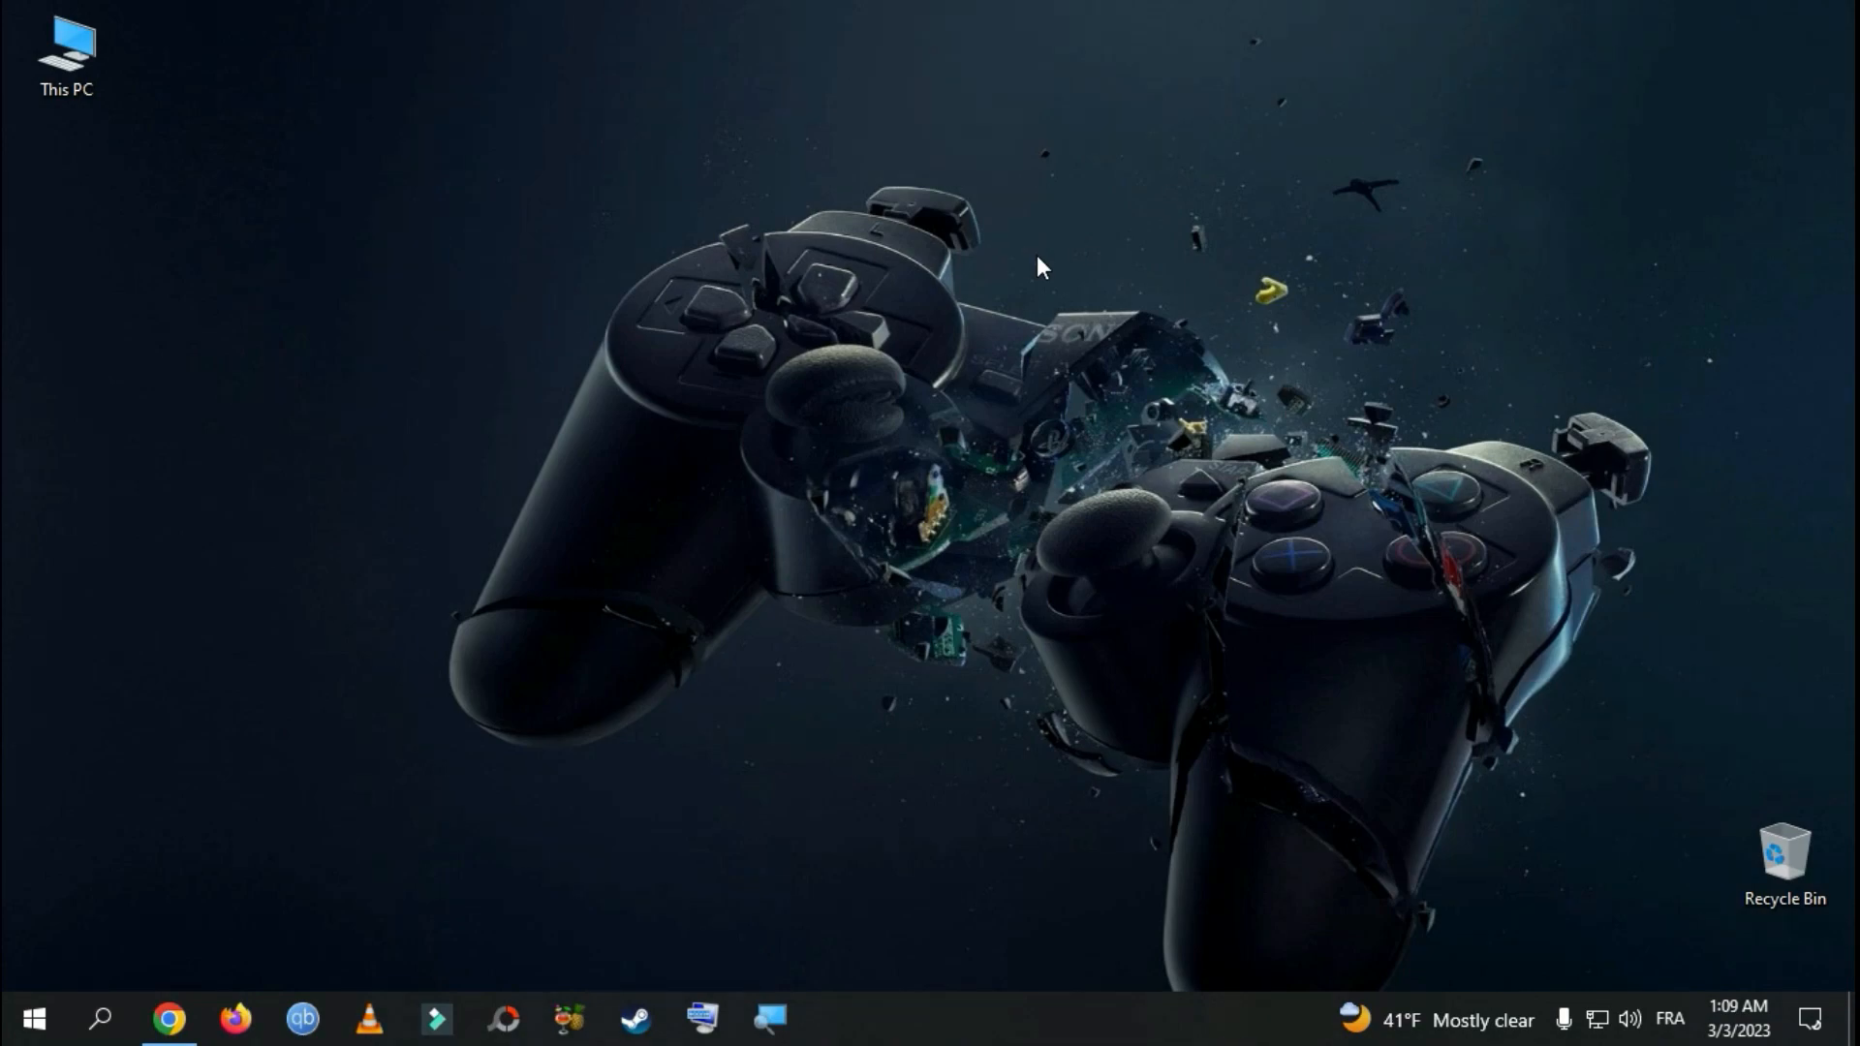
pyautogui.moveTo(100, 1021)
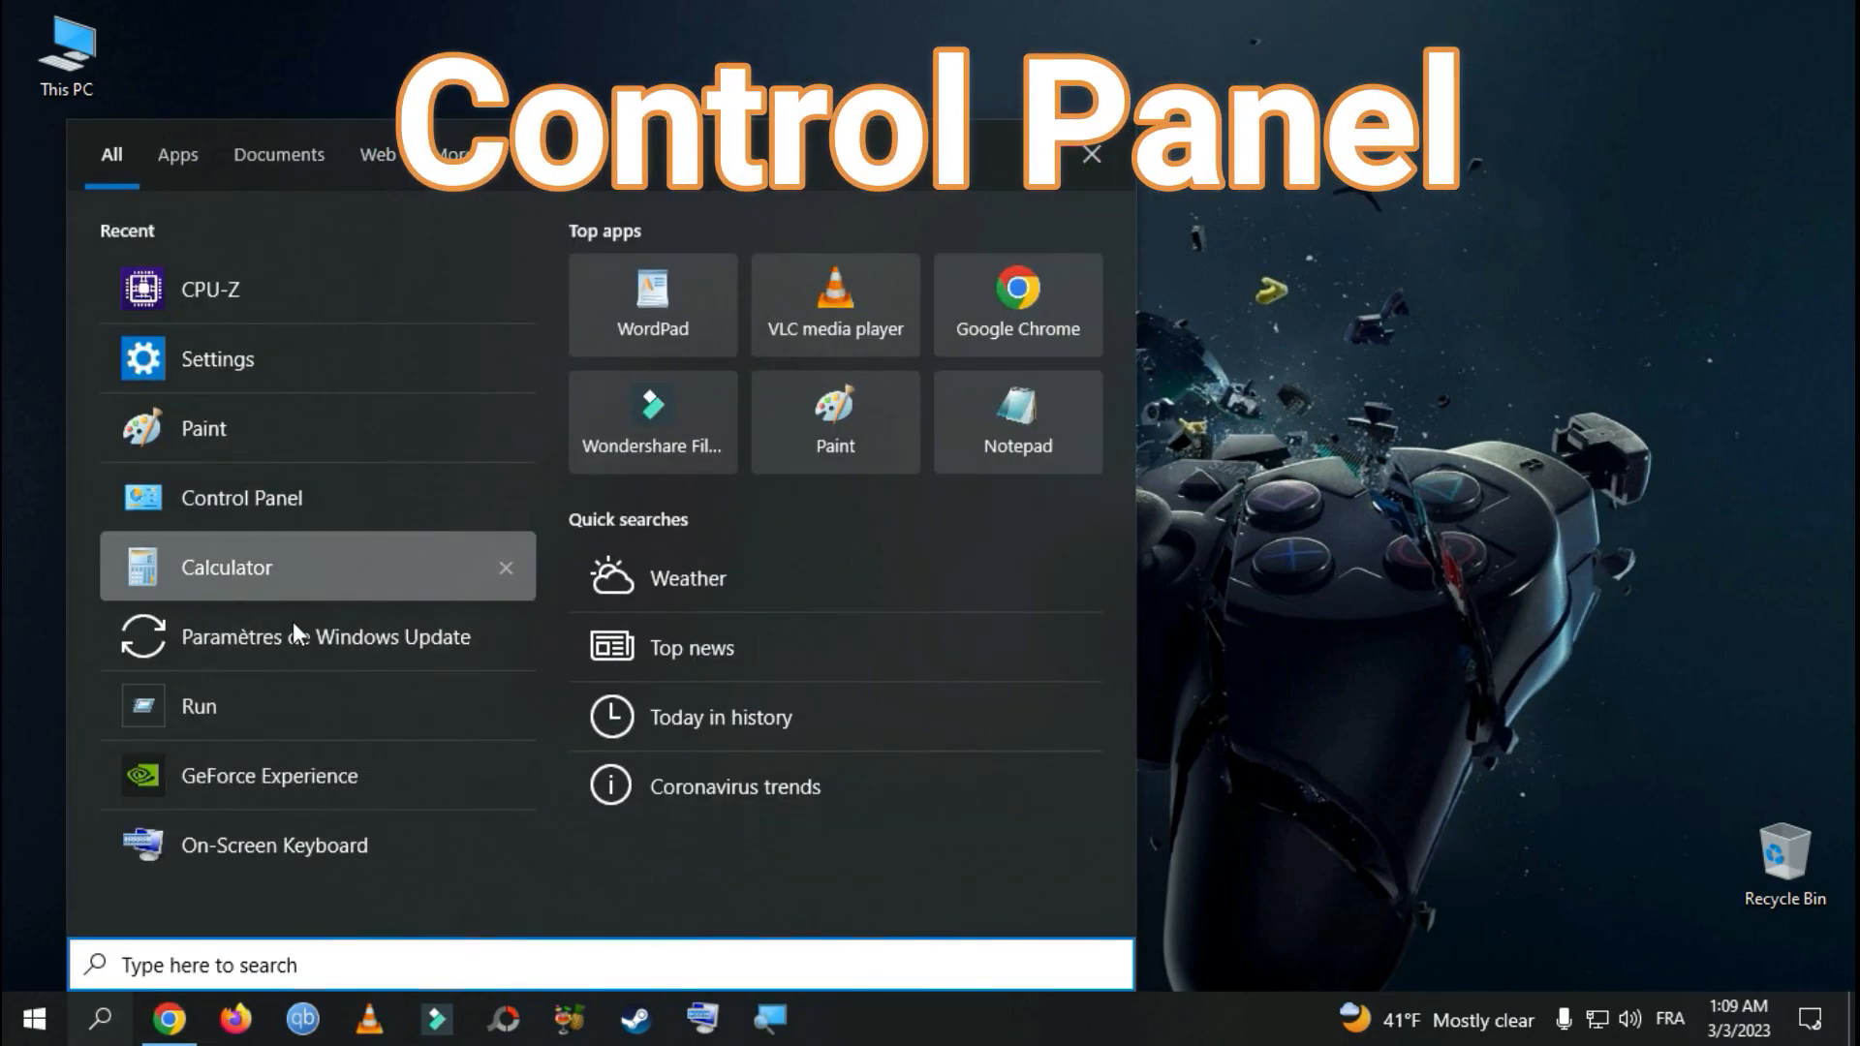
# Step: Search the Start menu for 'control Panel' and launch it
pyautogui.write('control Panel')
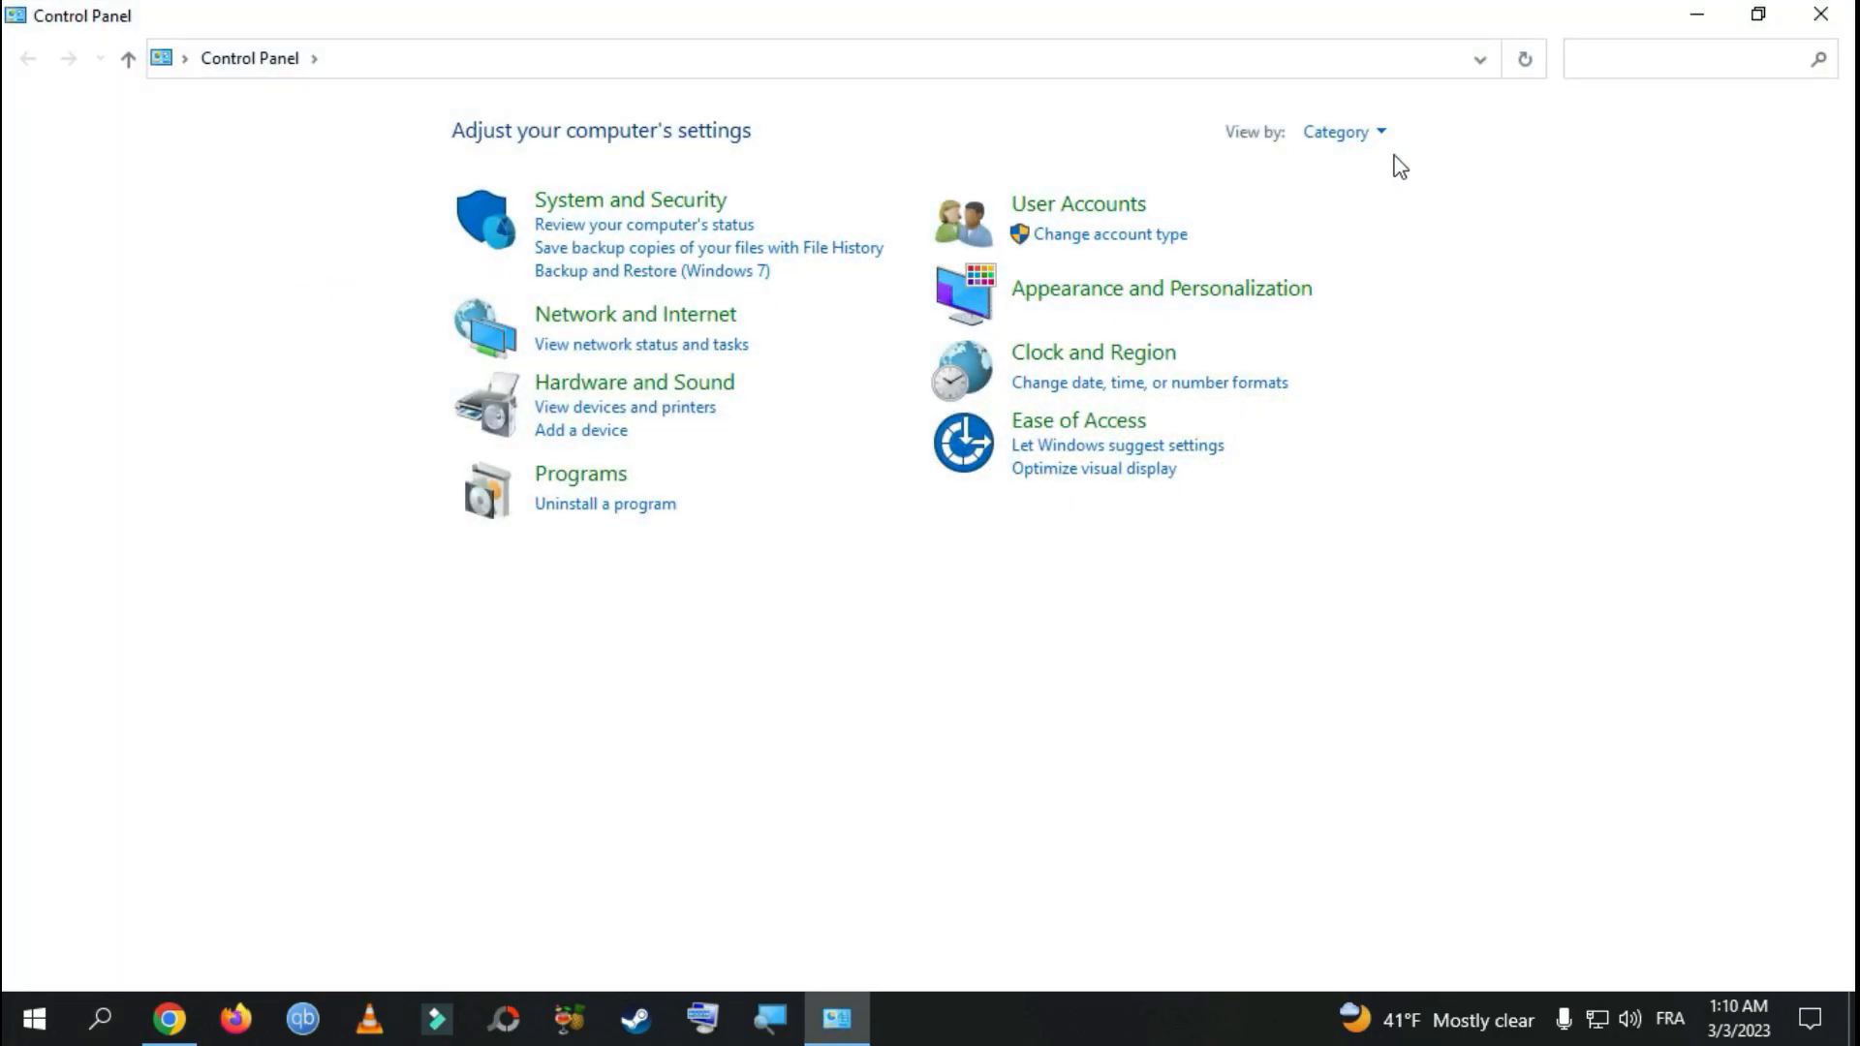
# Step: Show all Control Panel items as large icons and go into Power Options
pyautogui.click(1341, 132)
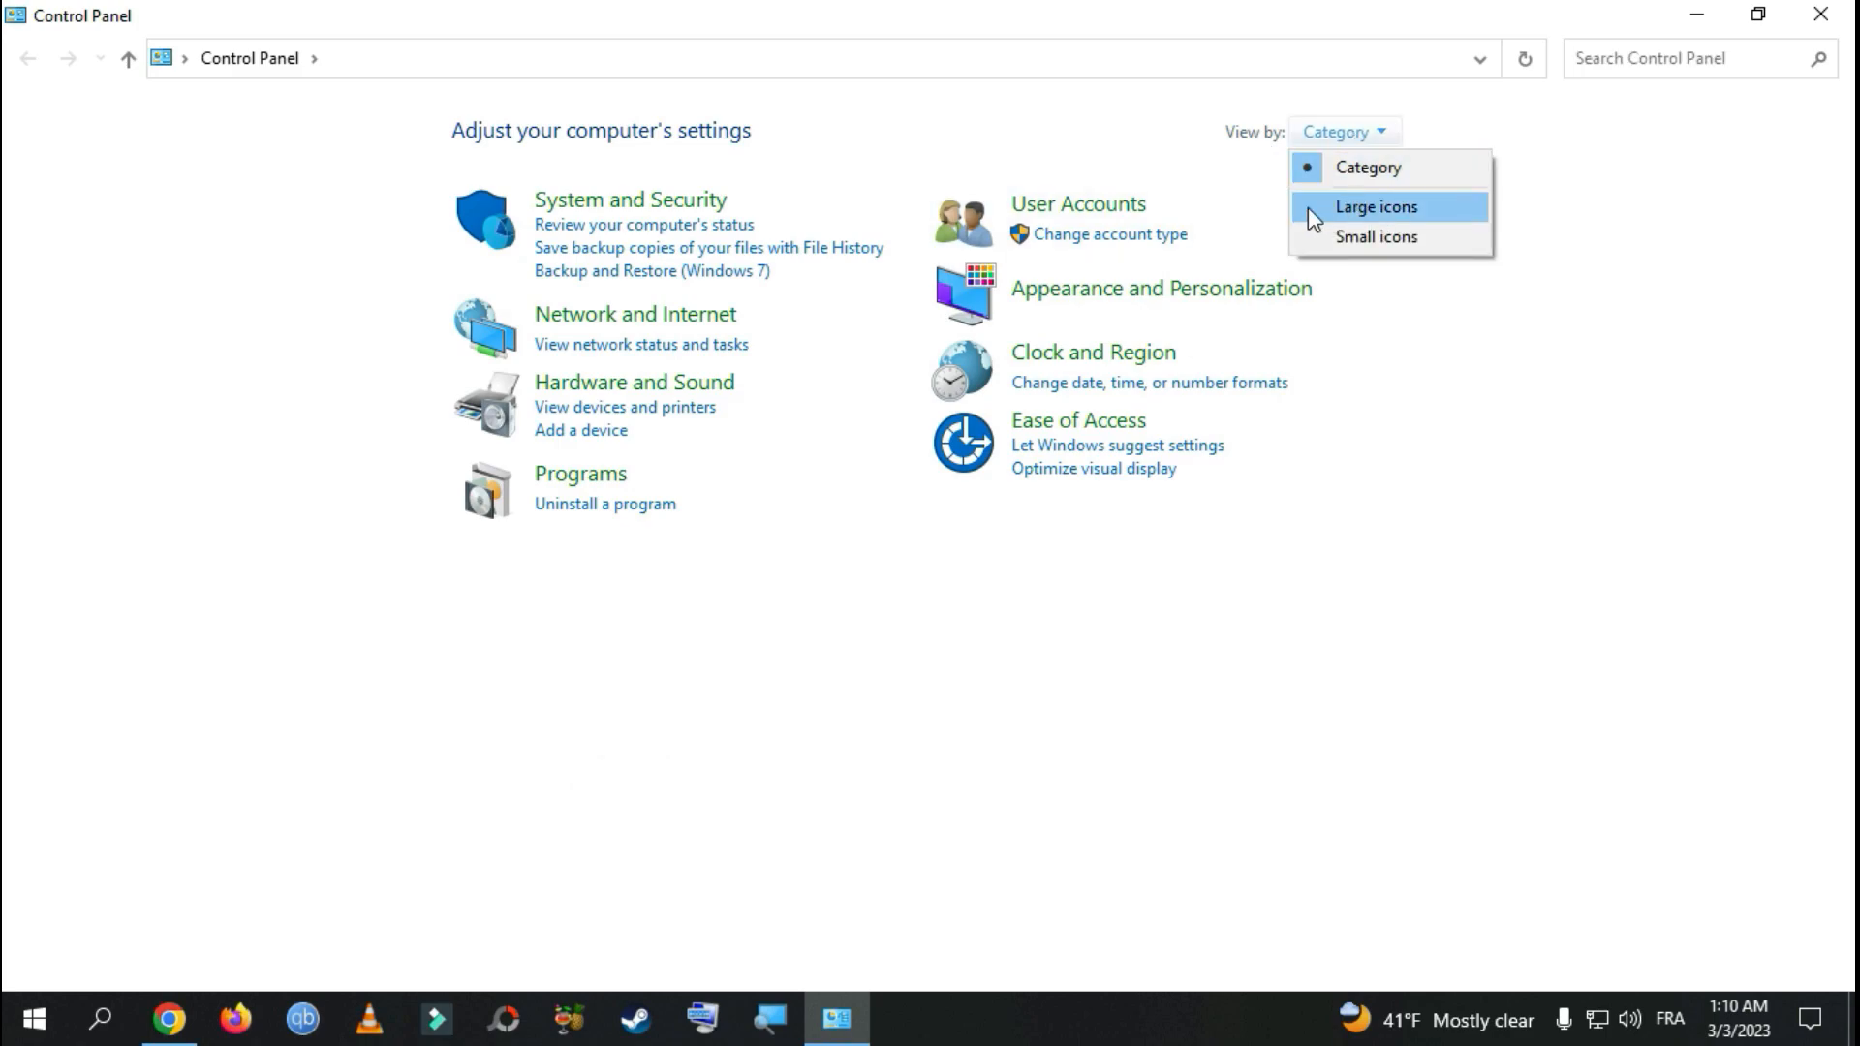
pyautogui.click(1376, 208)
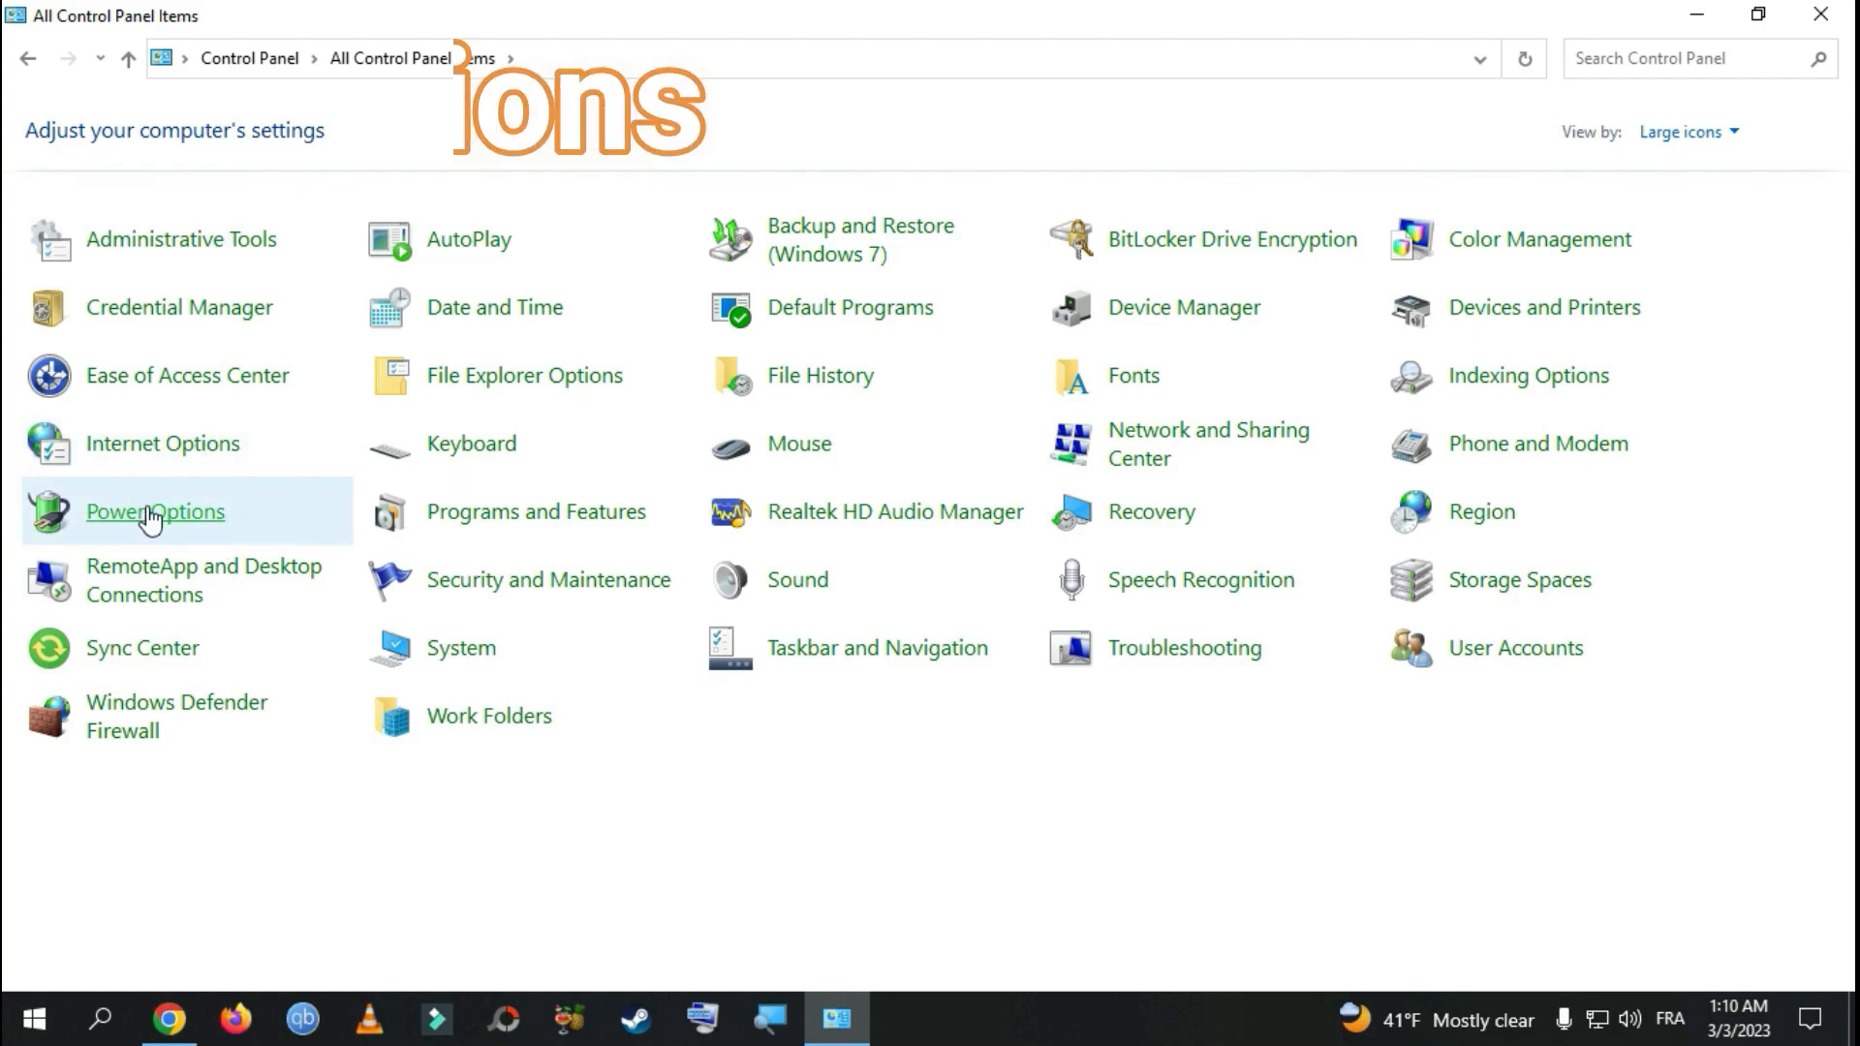
pyautogui.click(155, 509)
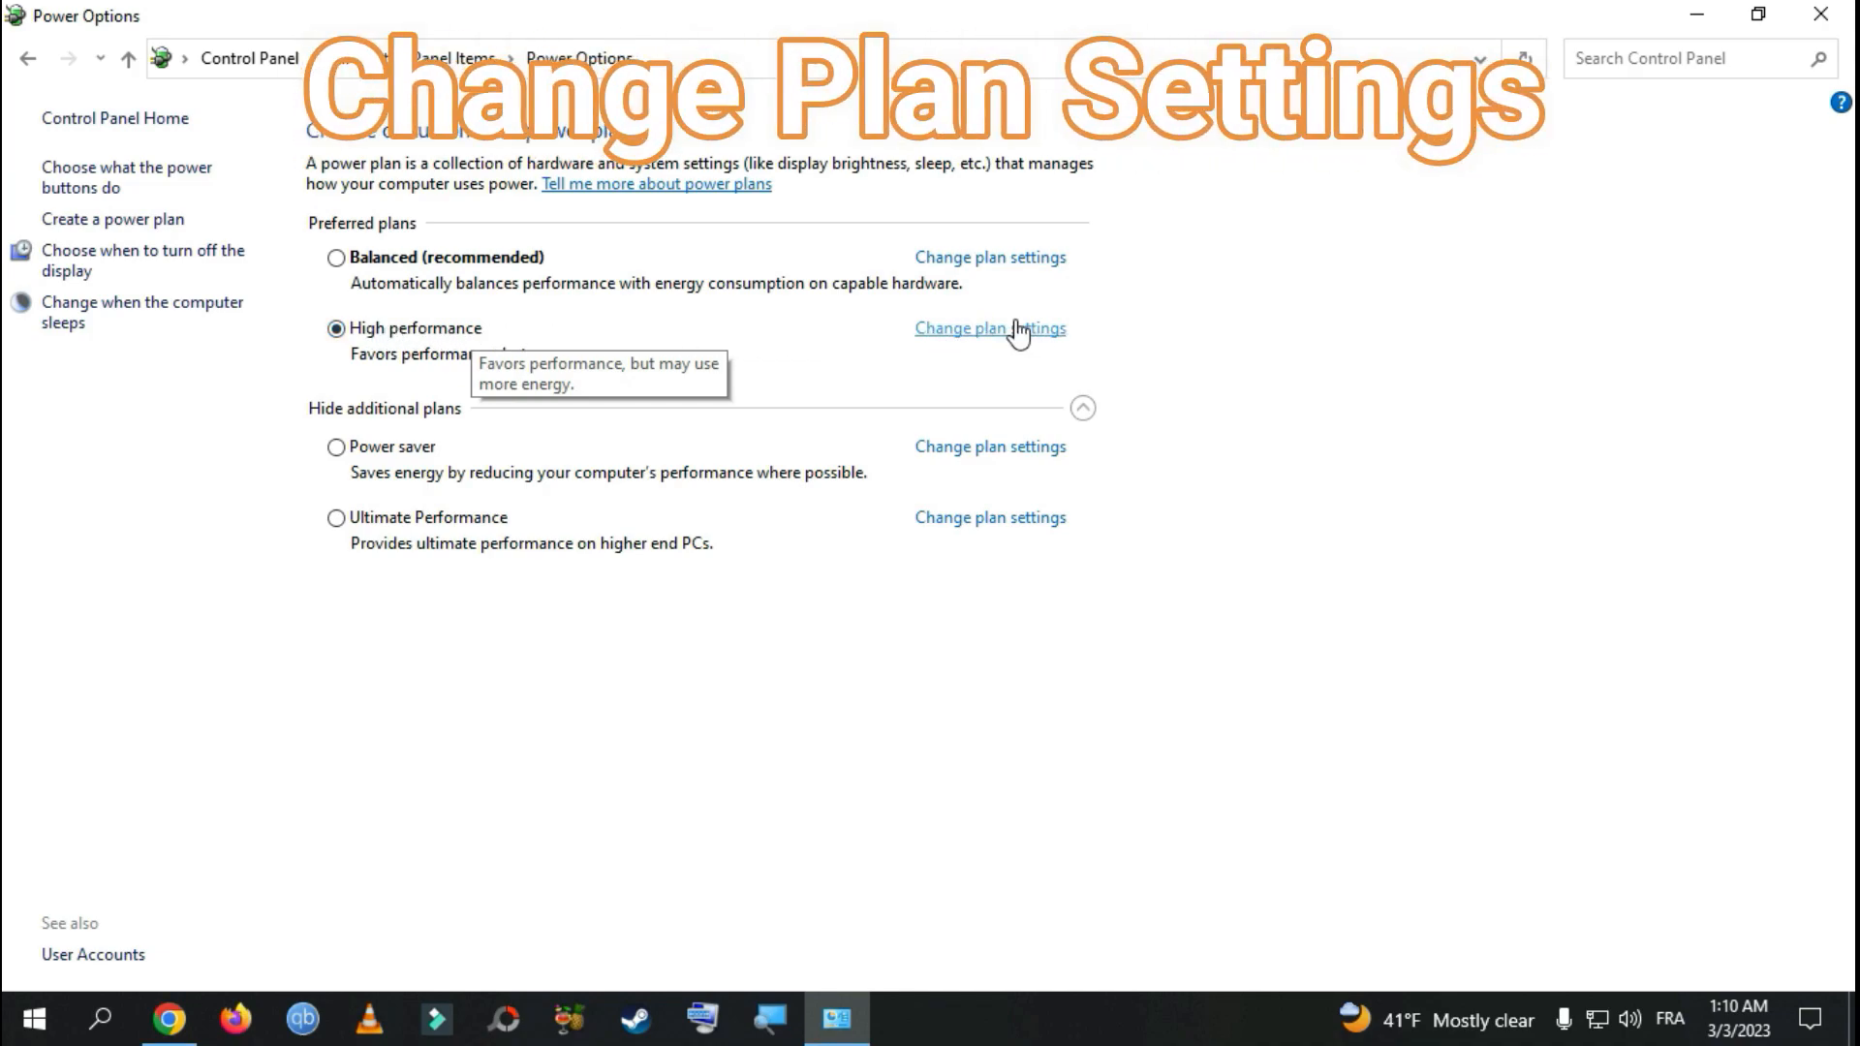
# Step: Reach the High performance plan's advanced power settings dialog
pyautogui.click(990, 329)
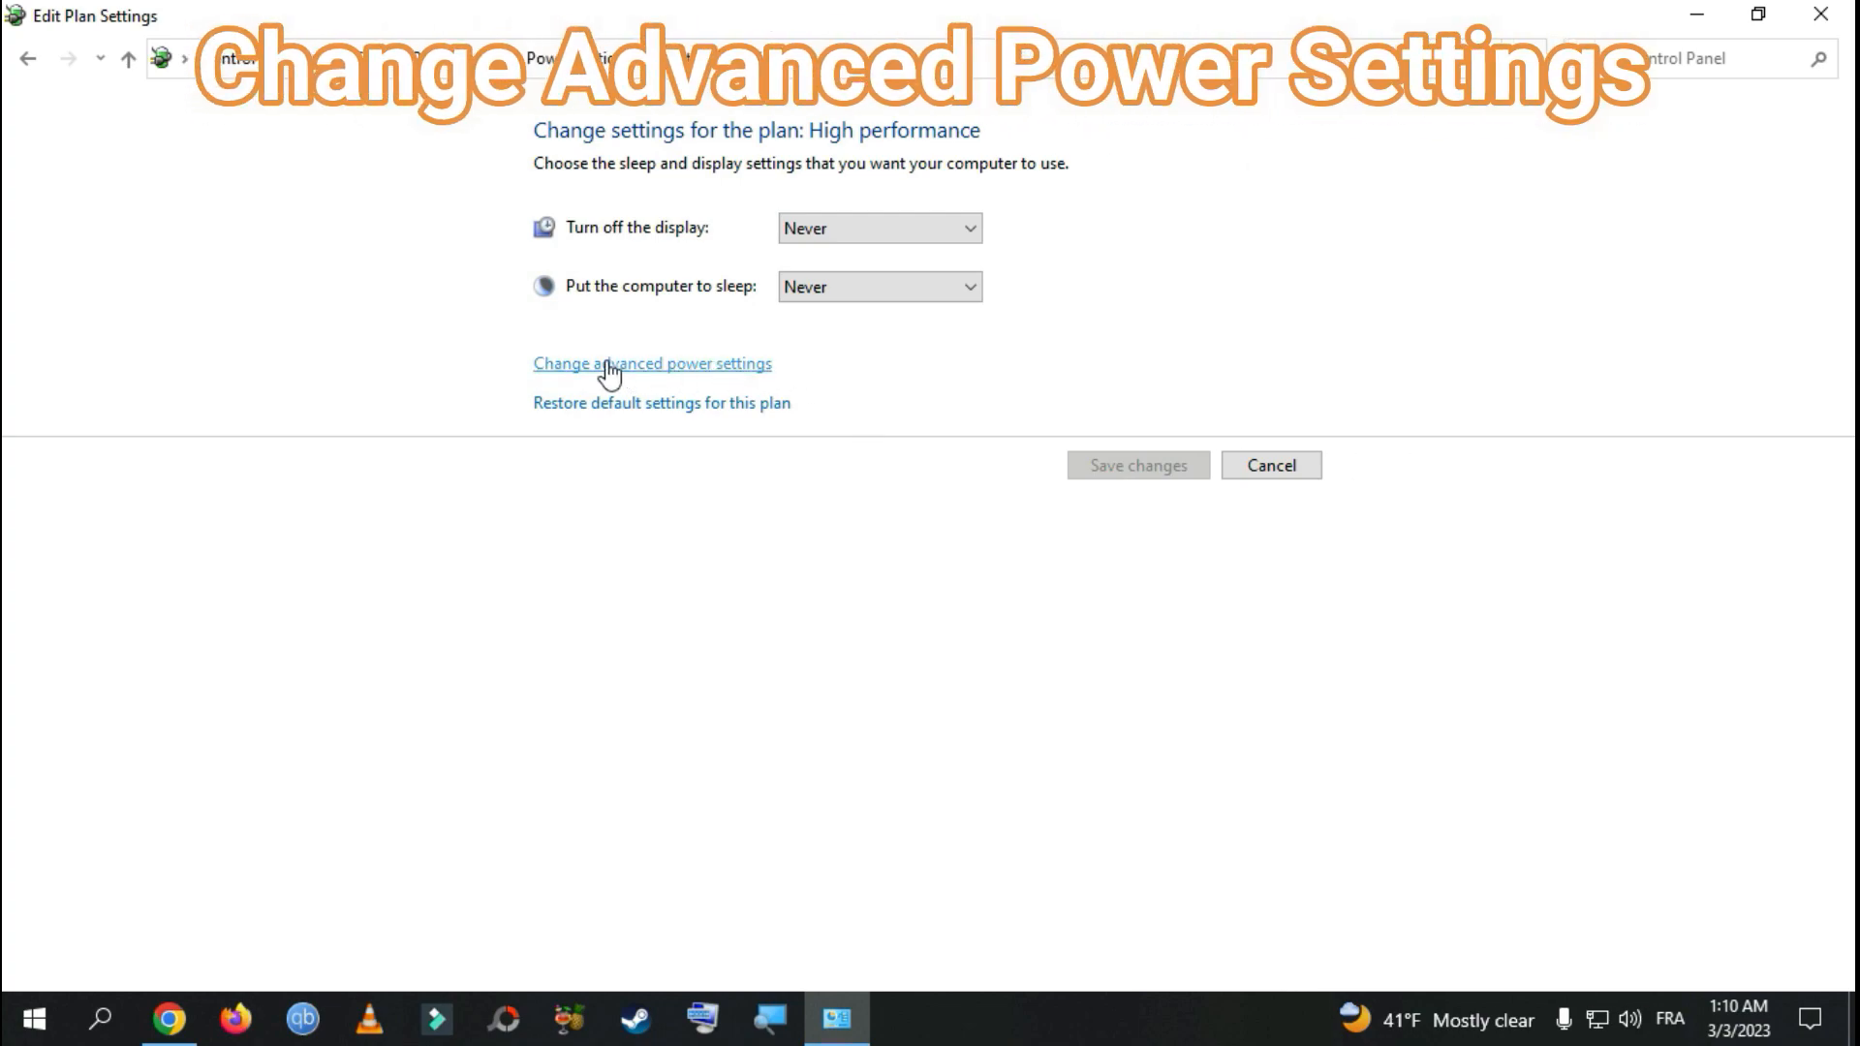
pyautogui.moveTo(698, 374)
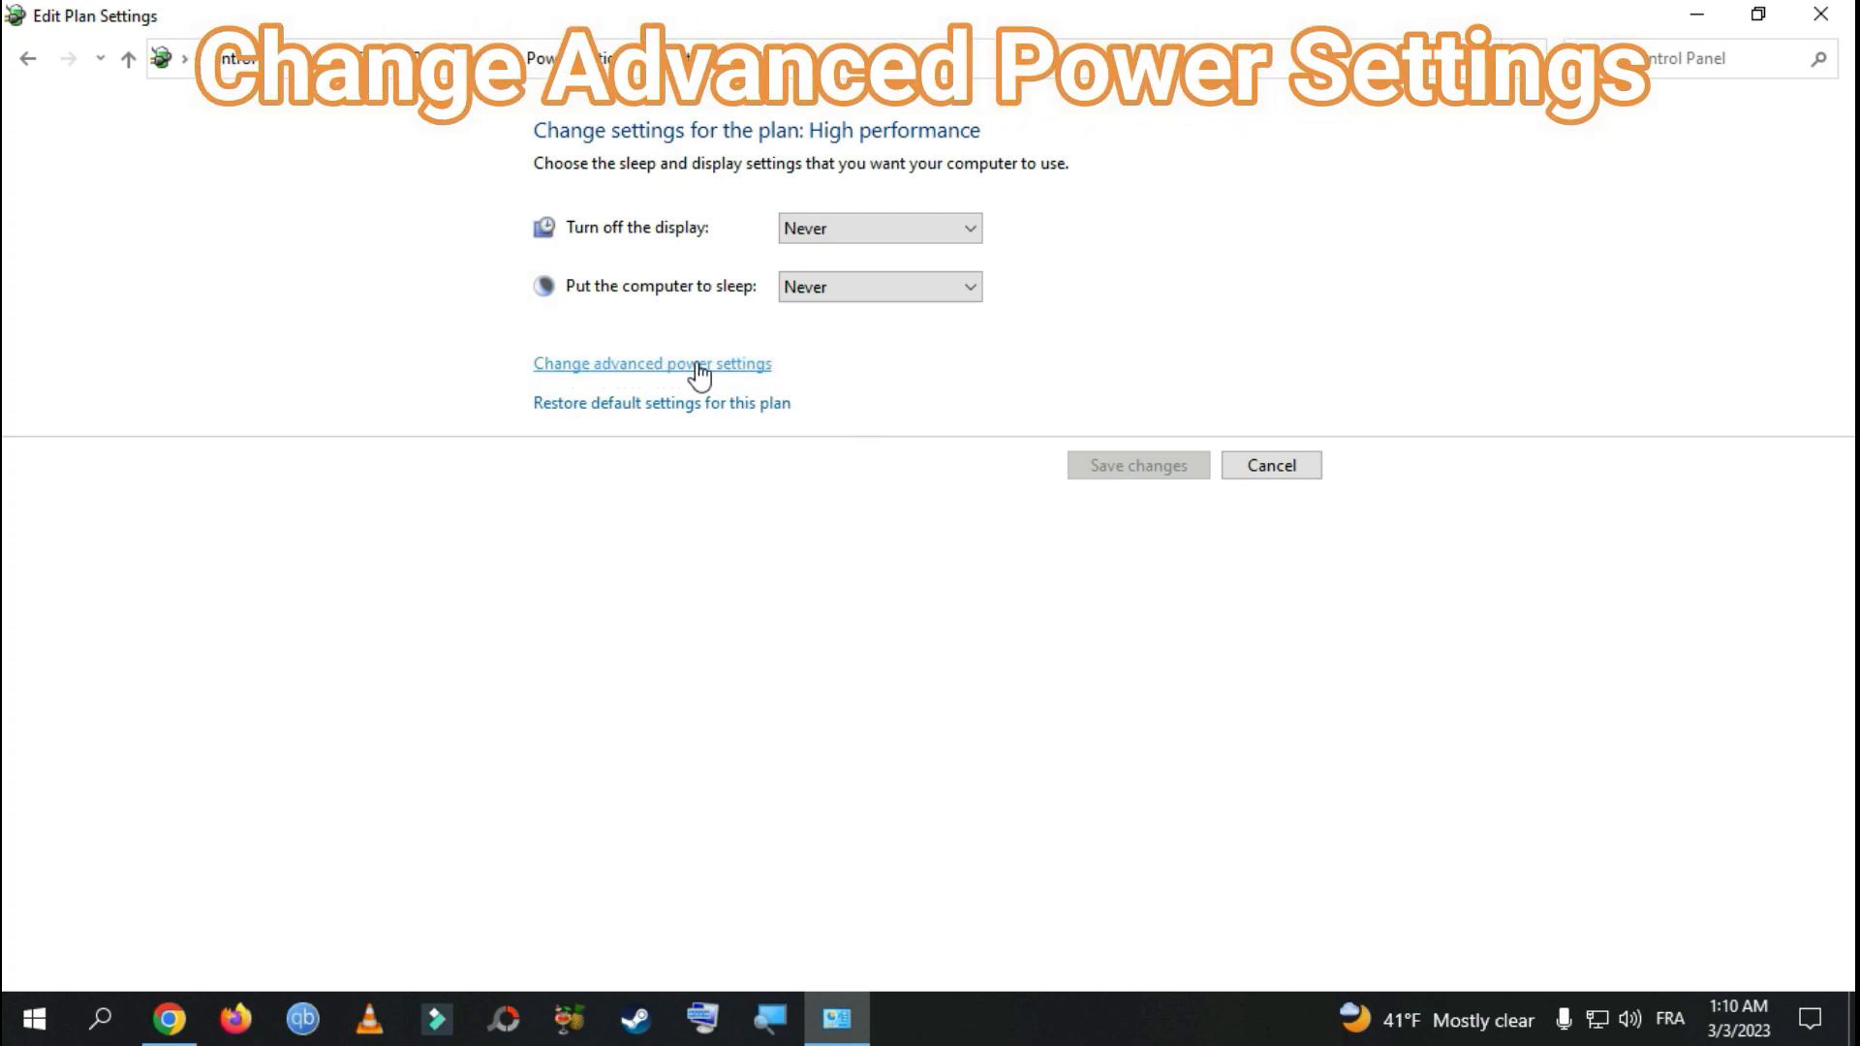
pyautogui.click(651, 362)
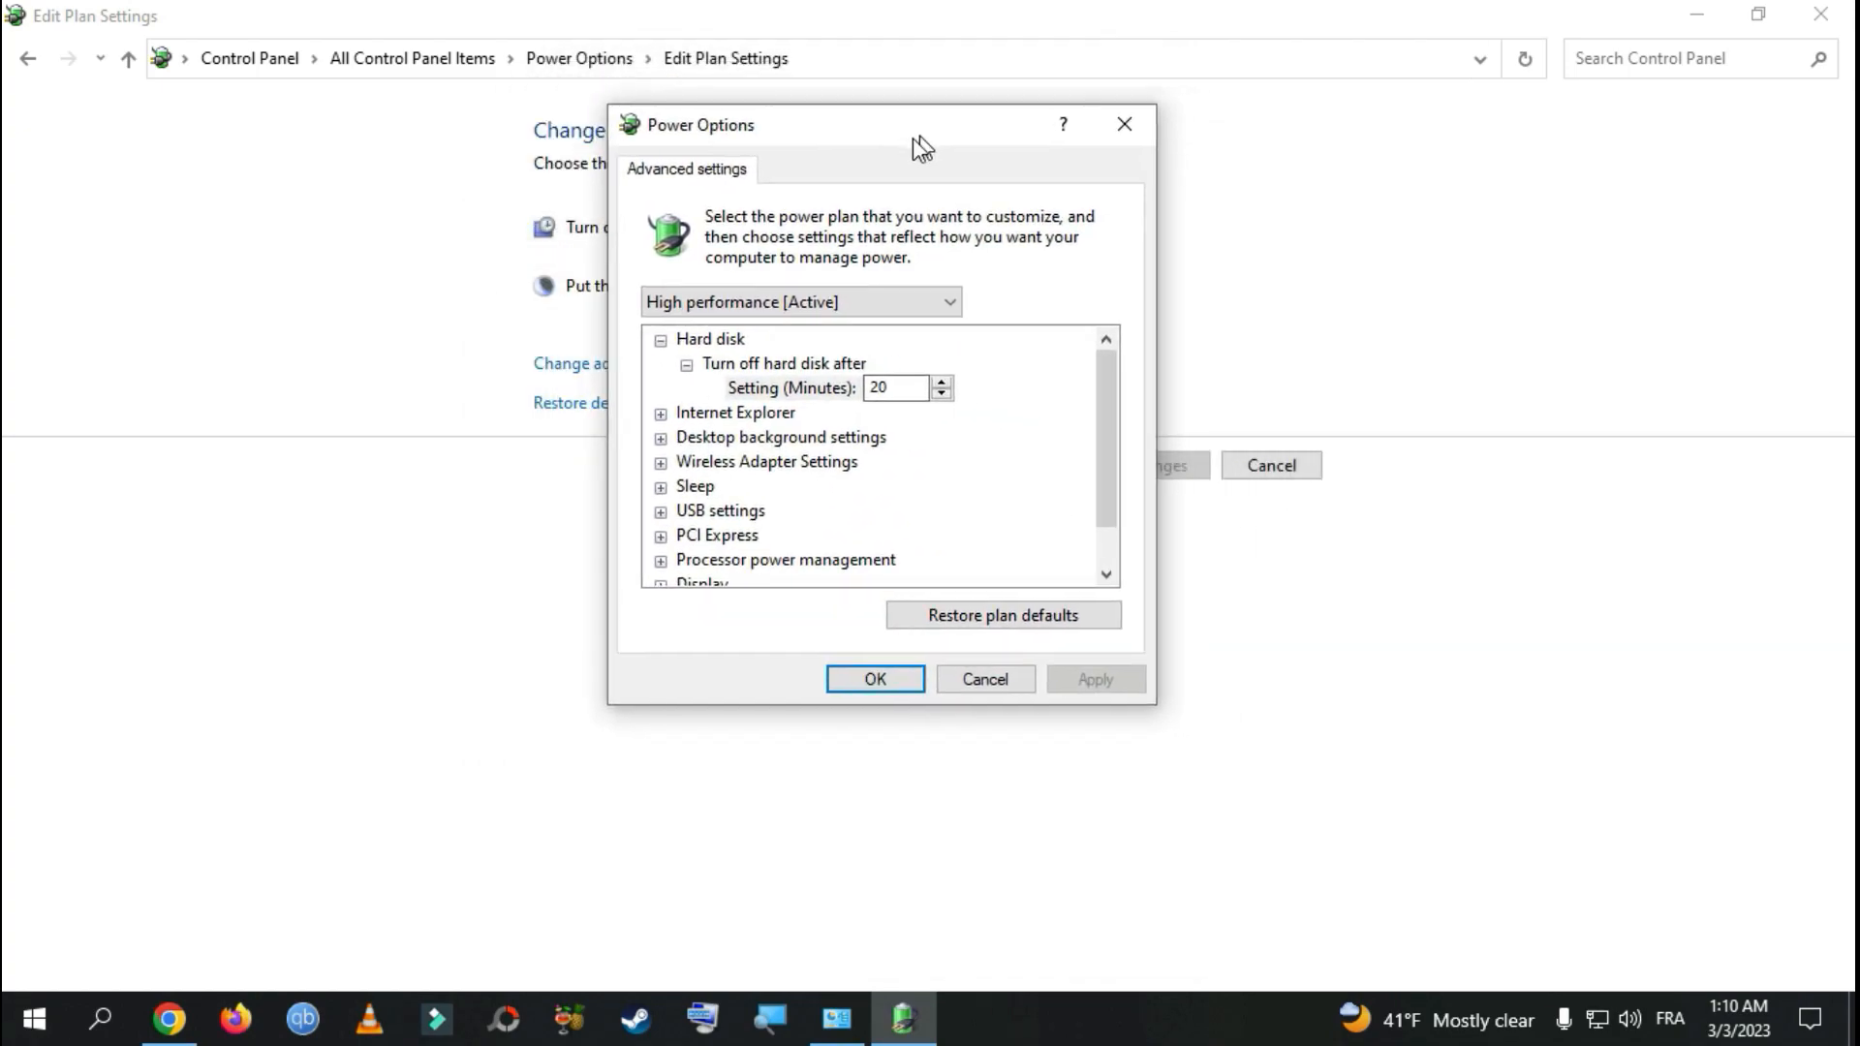
# Step: Target the Ultimate Performance plan and expand Processor power management
pyautogui.click(800, 302)
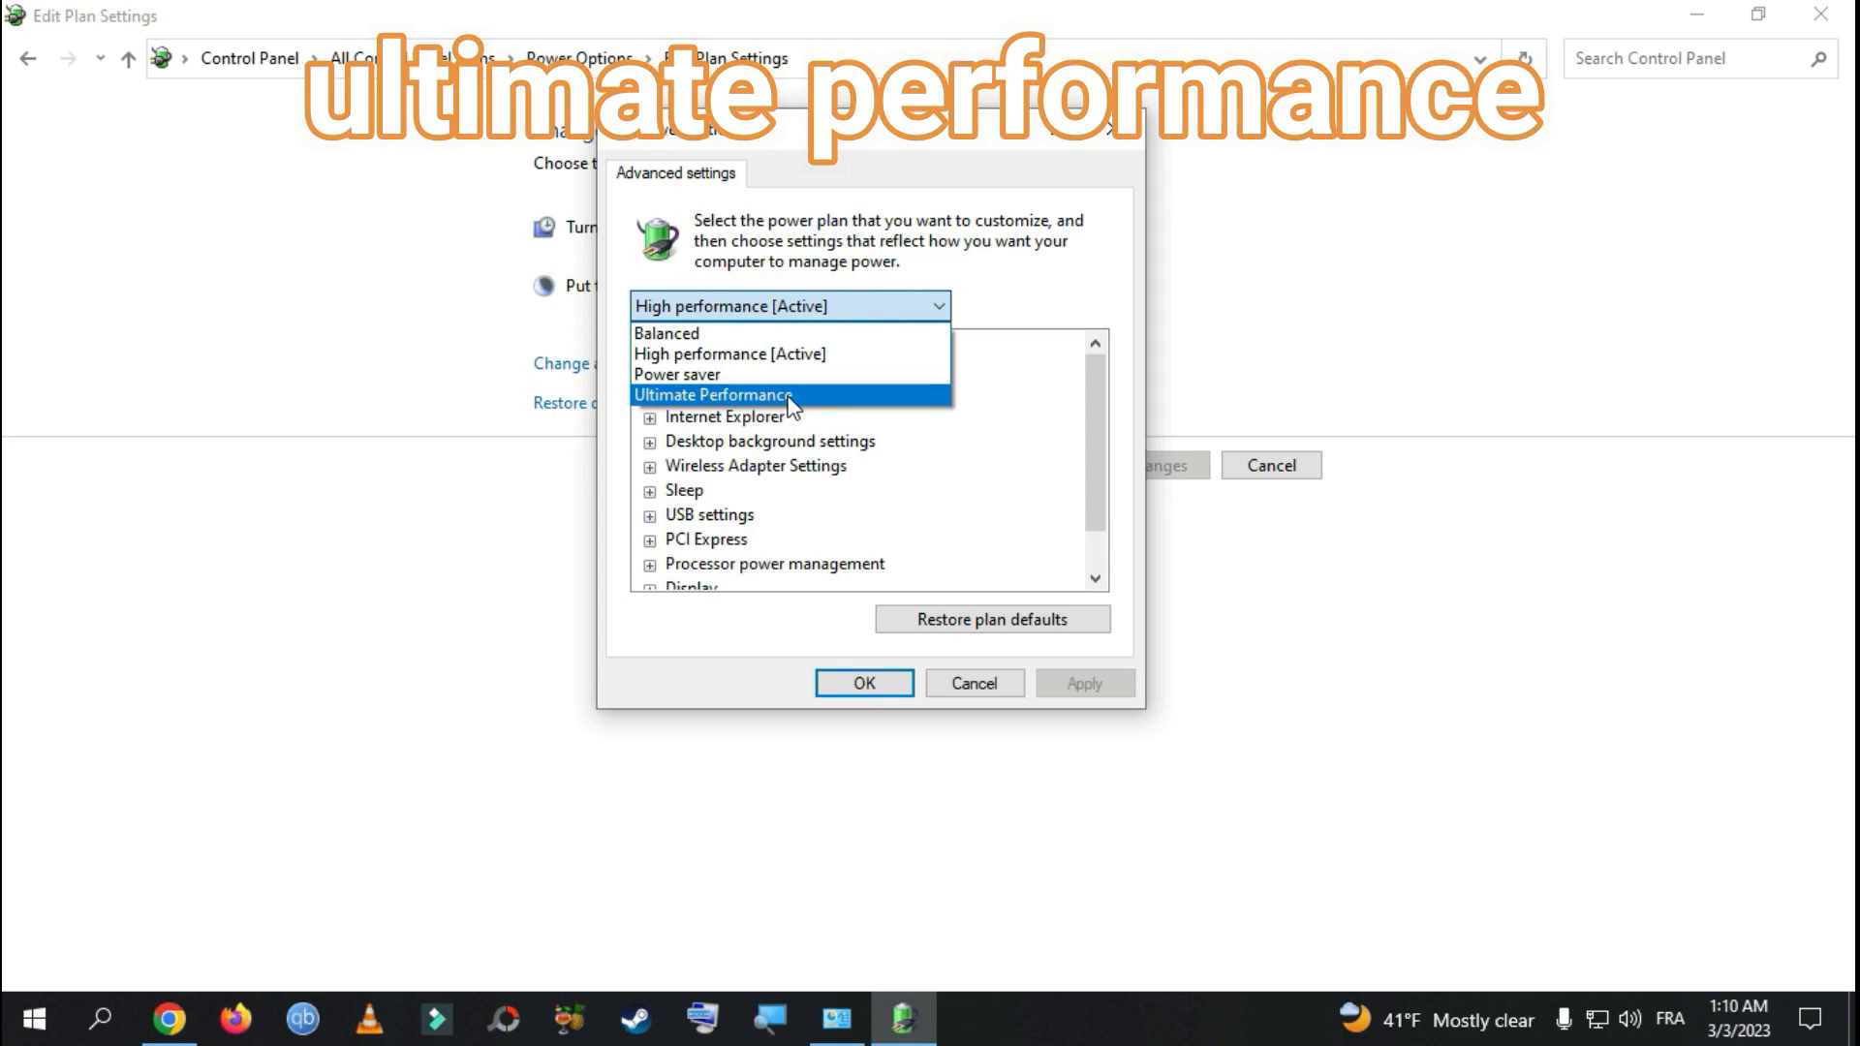
pyautogui.click(711, 396)
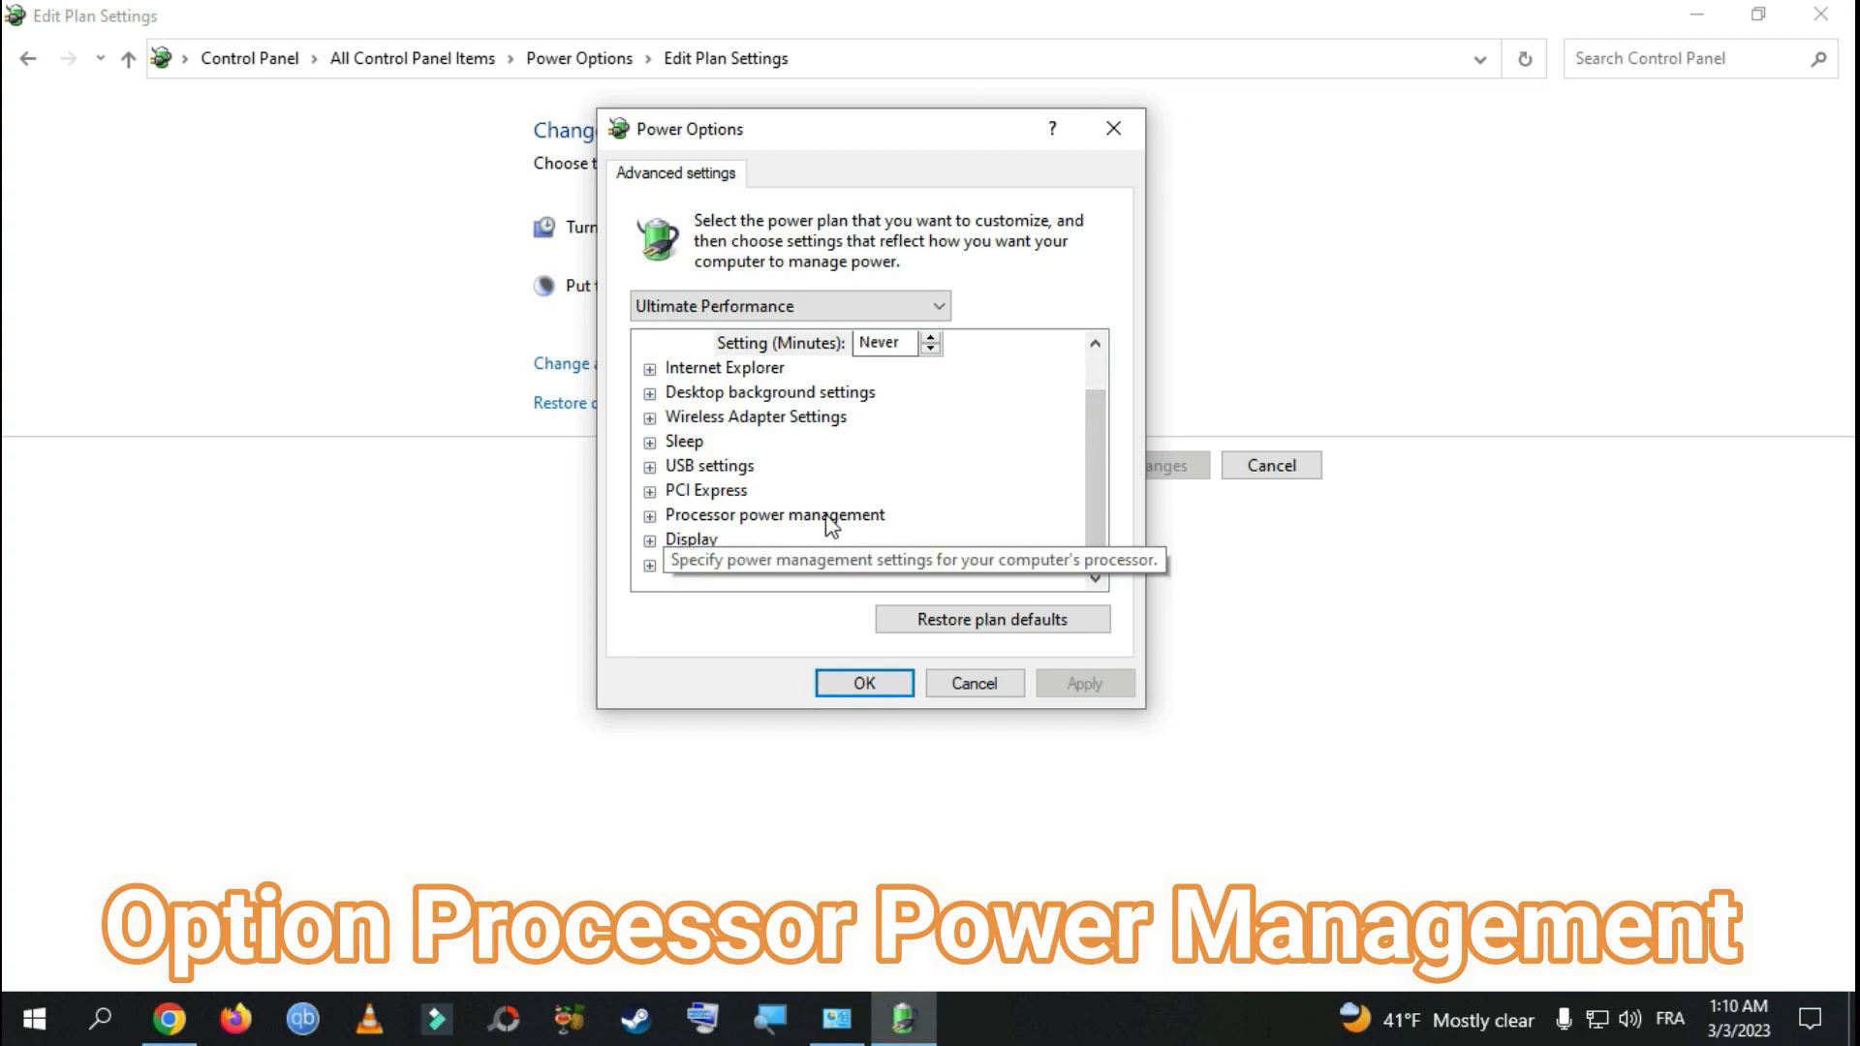
pyautogui.click(651, 515)
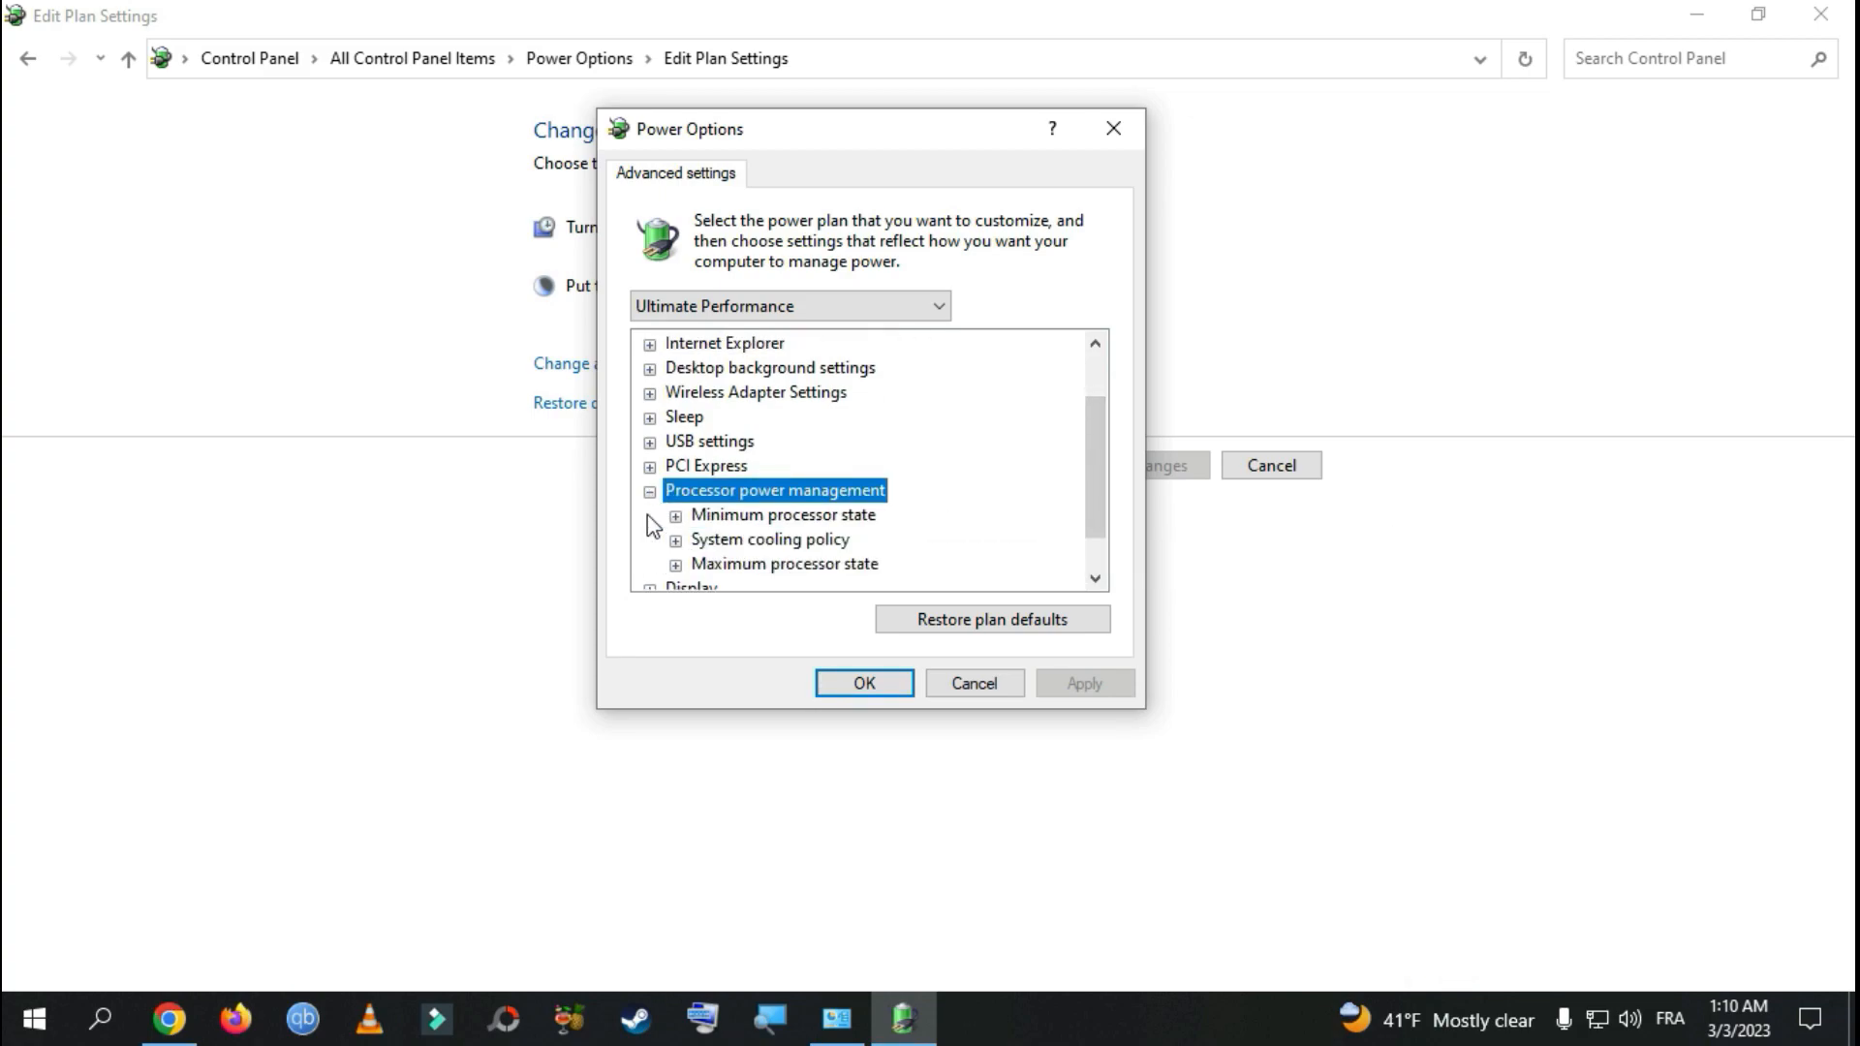
# Step: Keep minimum processor state 0% and maximum 100%, then apply and close the dialog
pyautogui.click(672, 516)
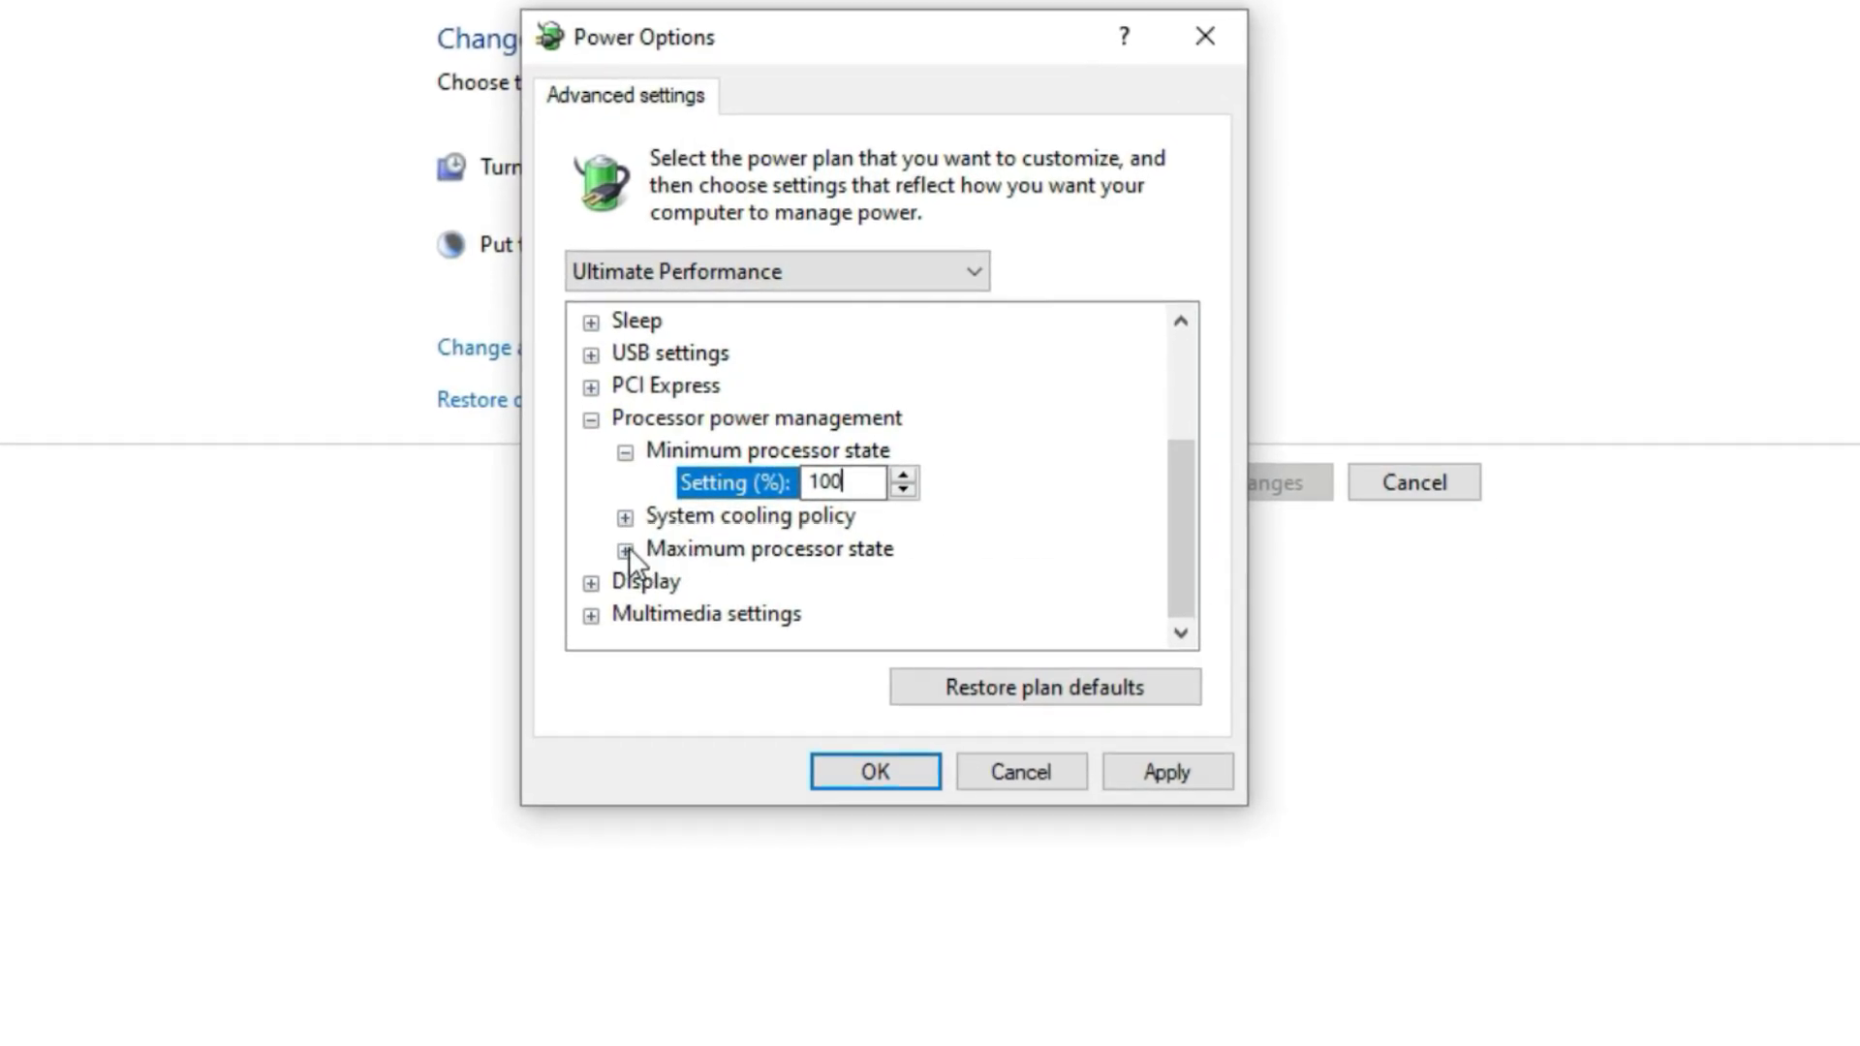
pyautogui.click(591, 548)
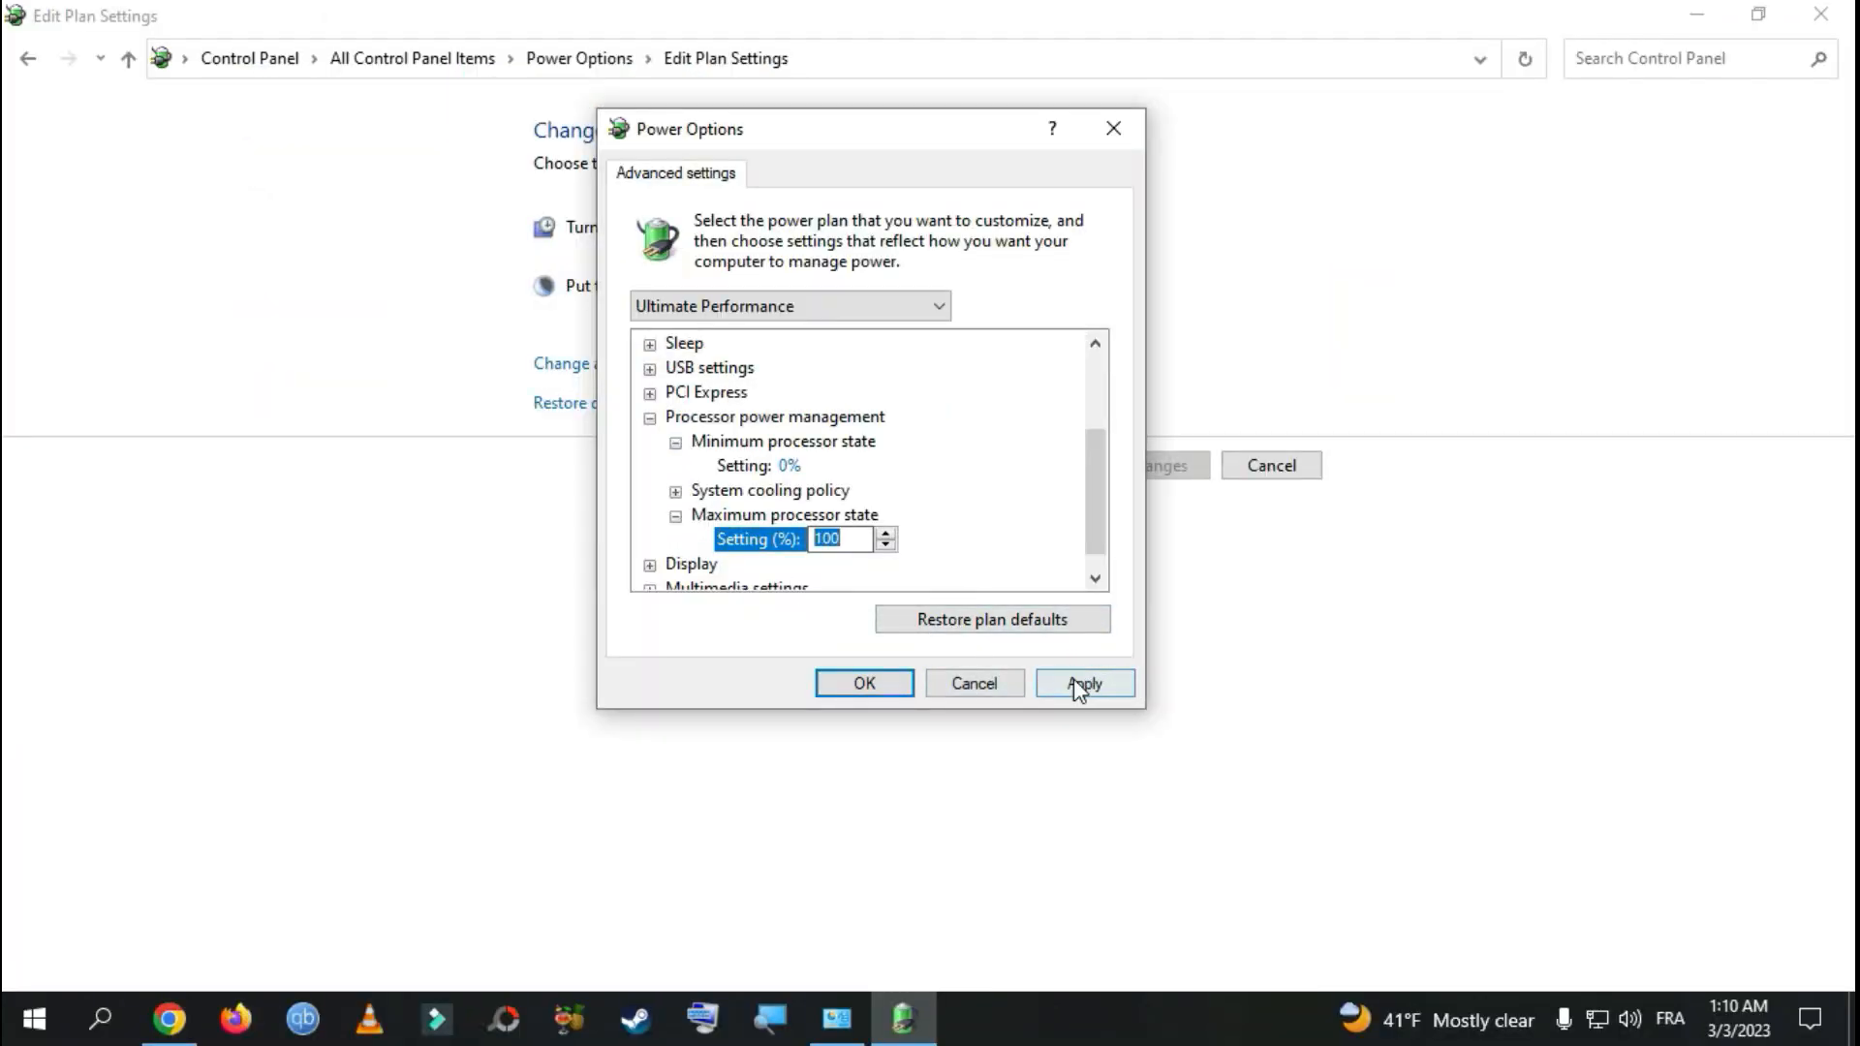
pyautogui.click(865, 682)
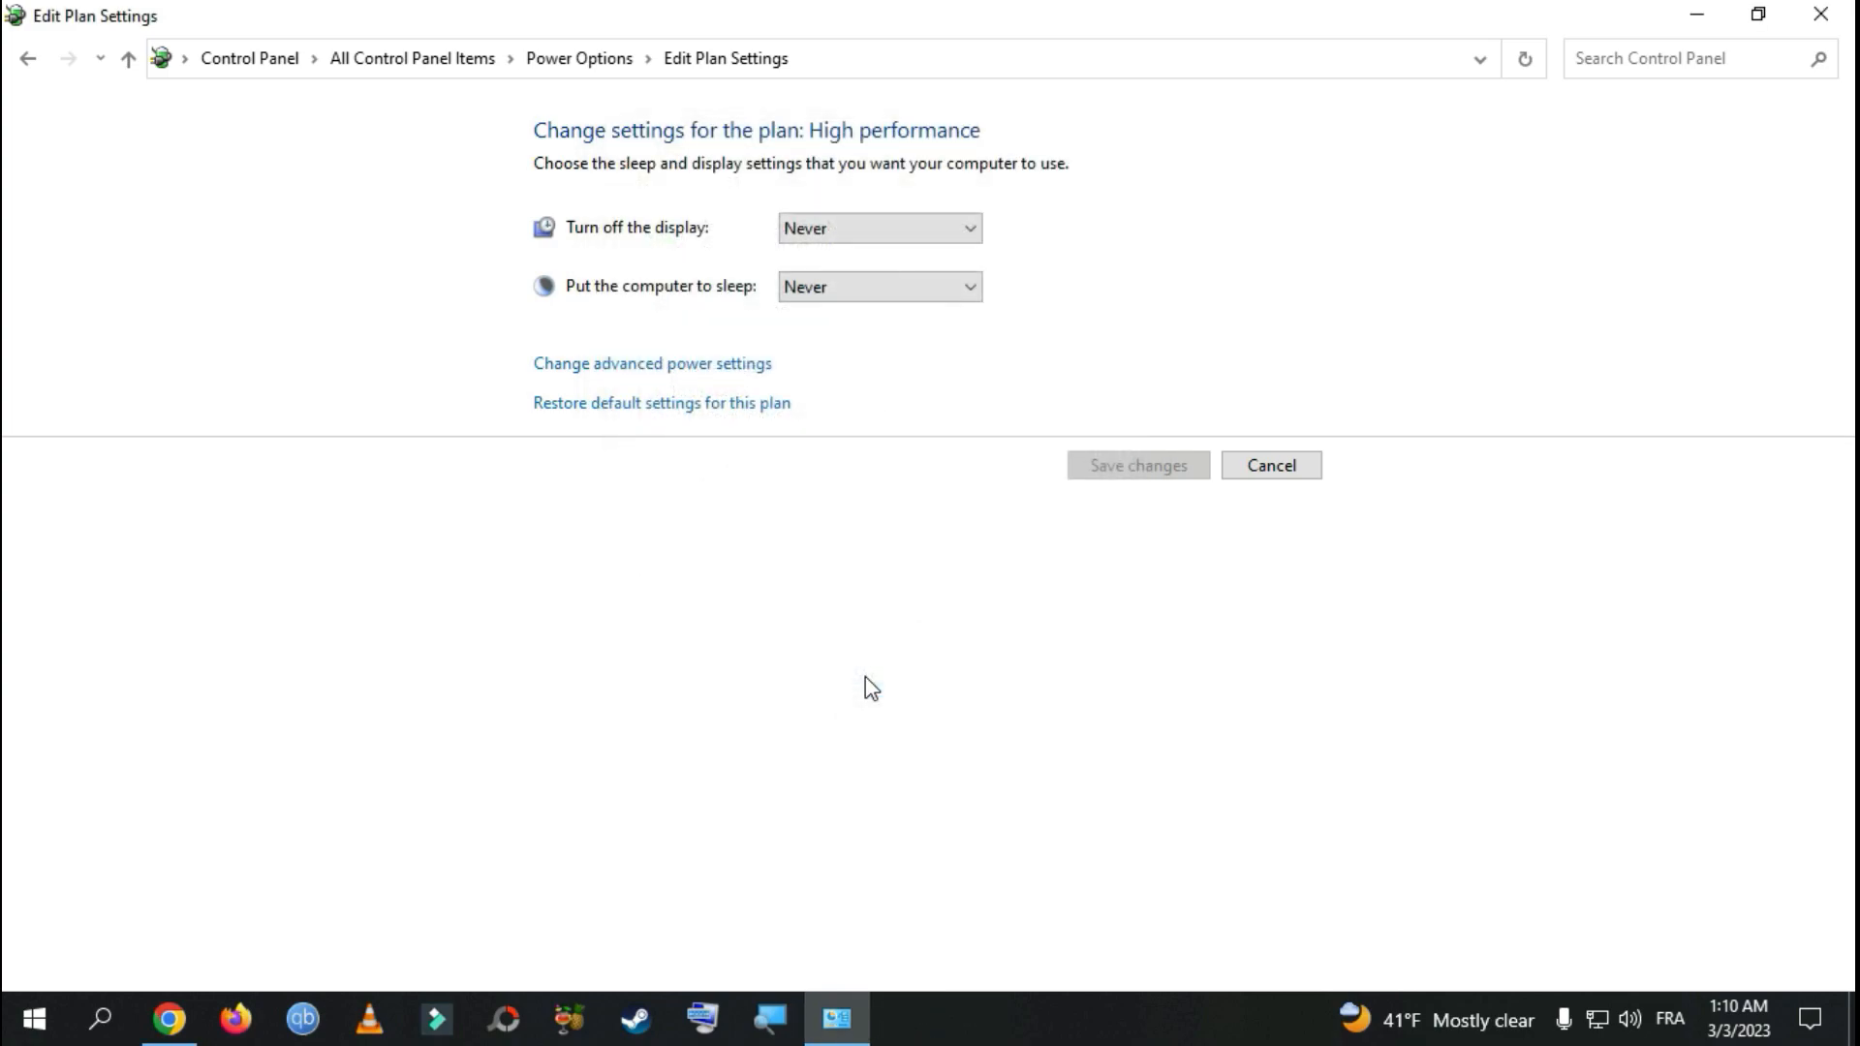
pyautogui.moveTo(1069, 64)
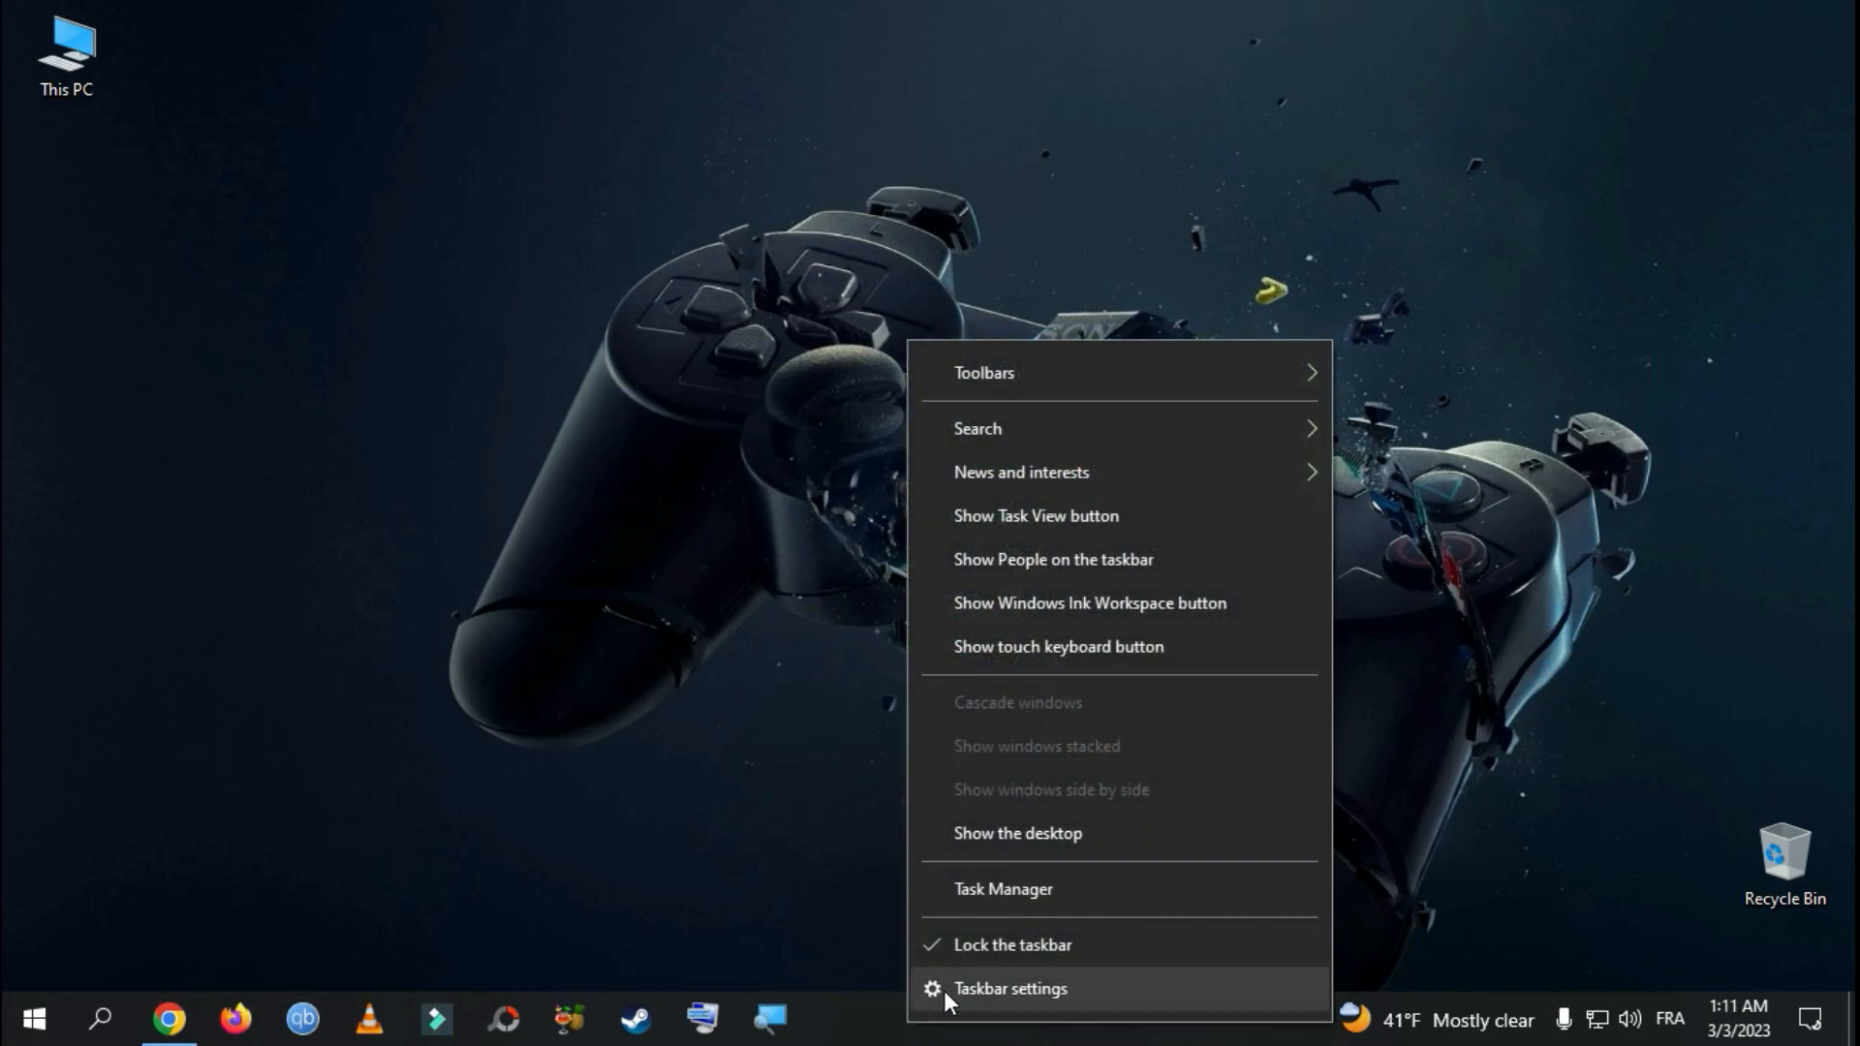
# Step: Launch Task Manager from the taskbar context menu
pyautogui.click(1002, 889)
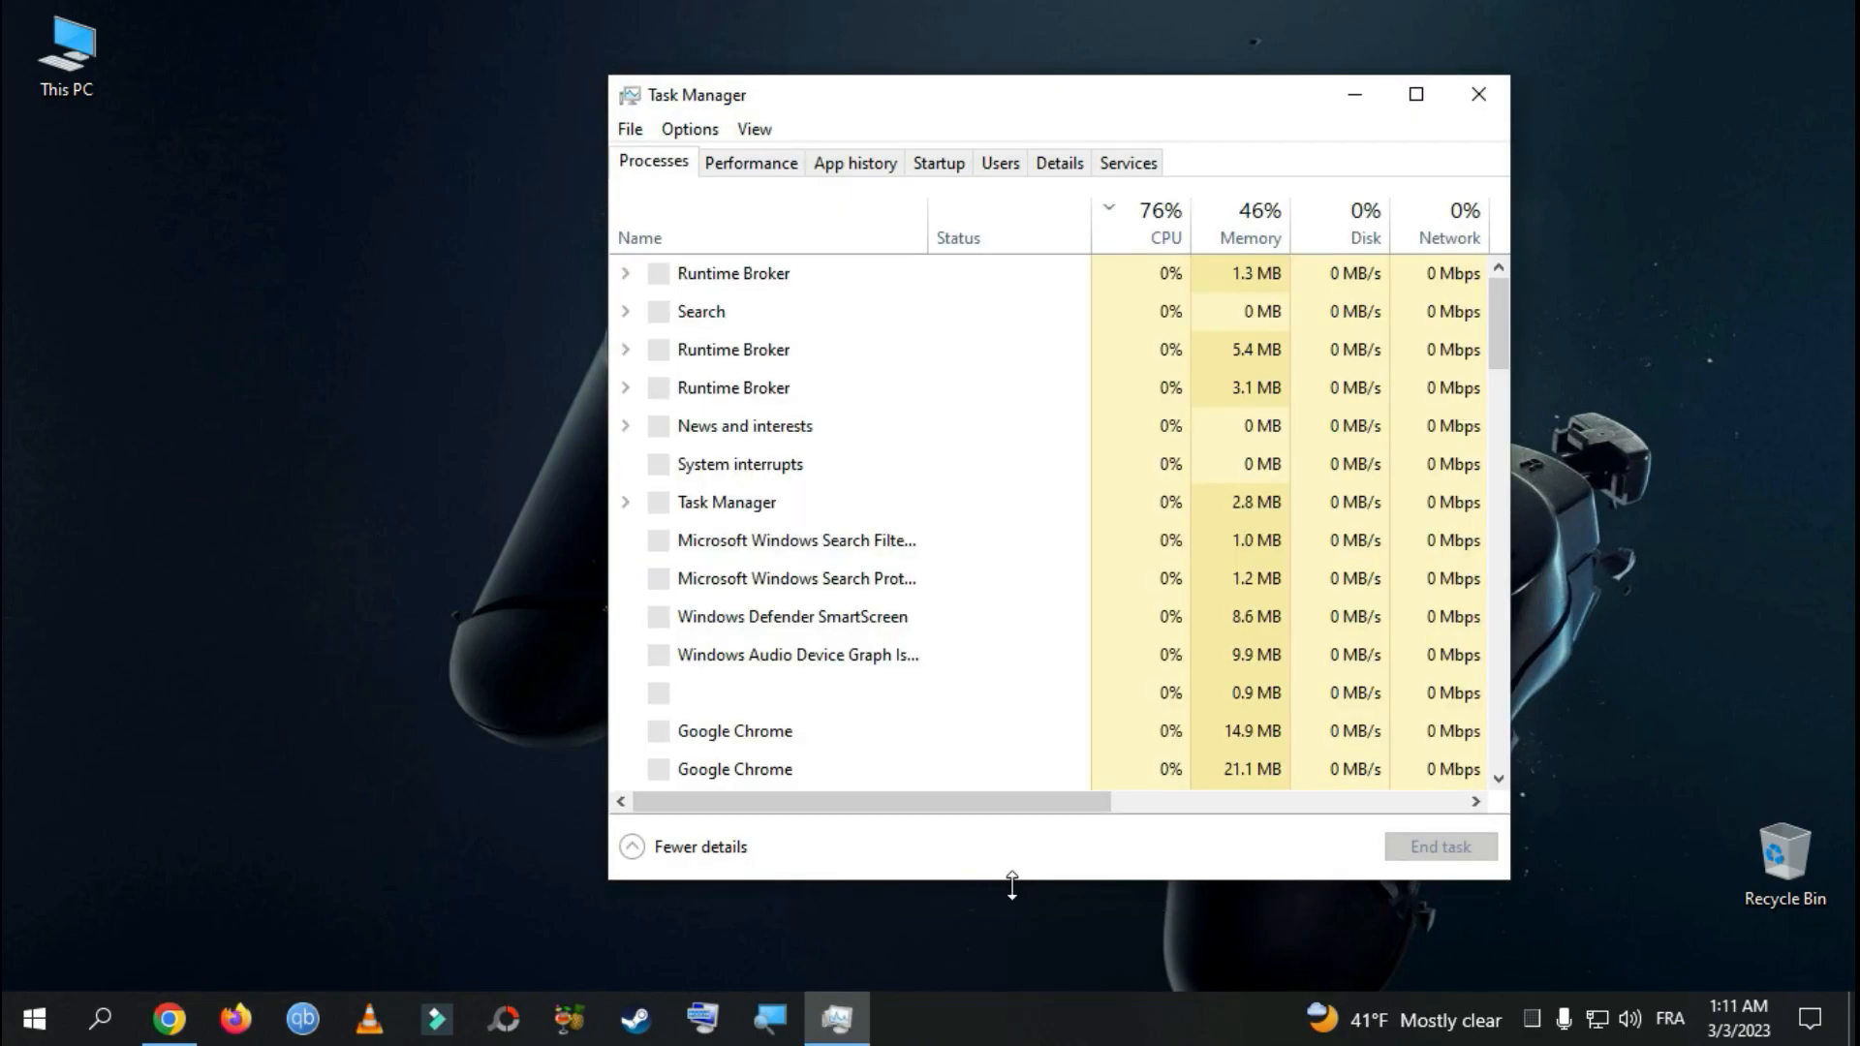
# Step: In the Startup list, disable qBittorrent, Steam and Windows Security notification entries
pyautogui.moveTo(1060, 95); pyautogui.dragTo(872, 107)
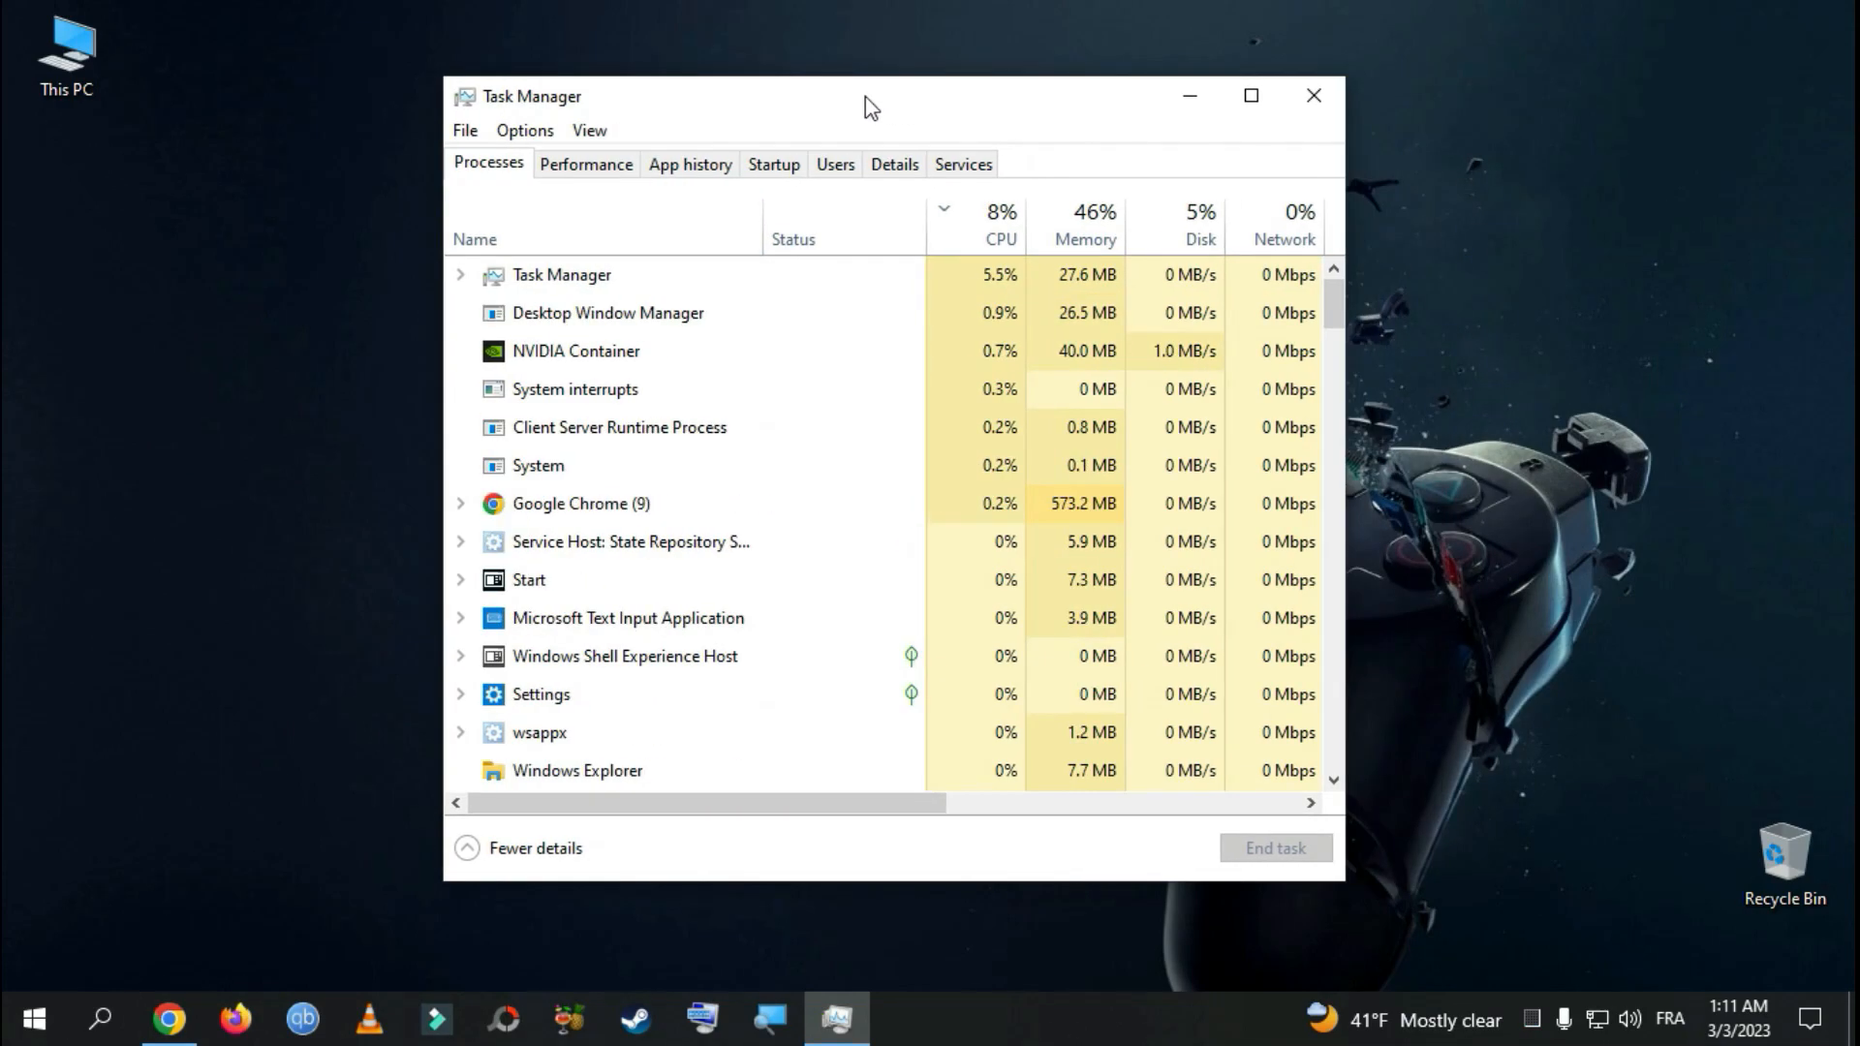
pyautogui.click(773, 163)
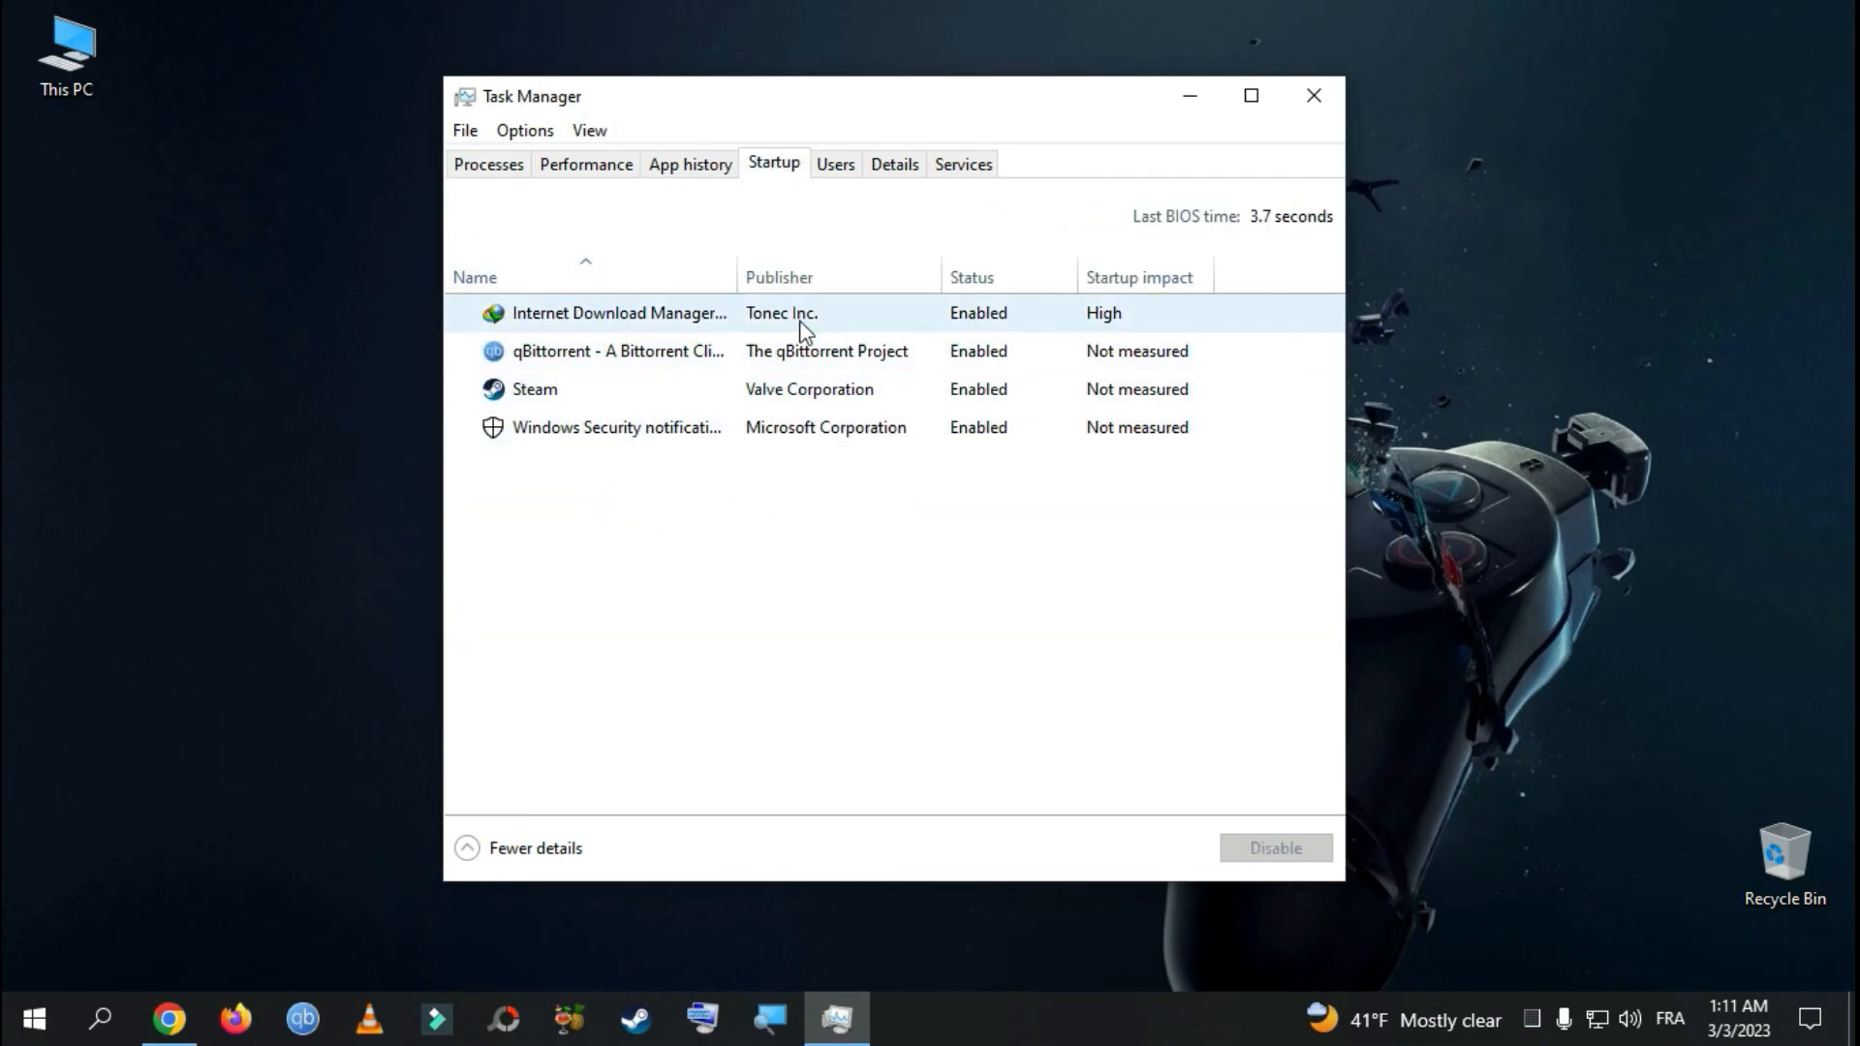
pyautogui.rightClick(616, 351)
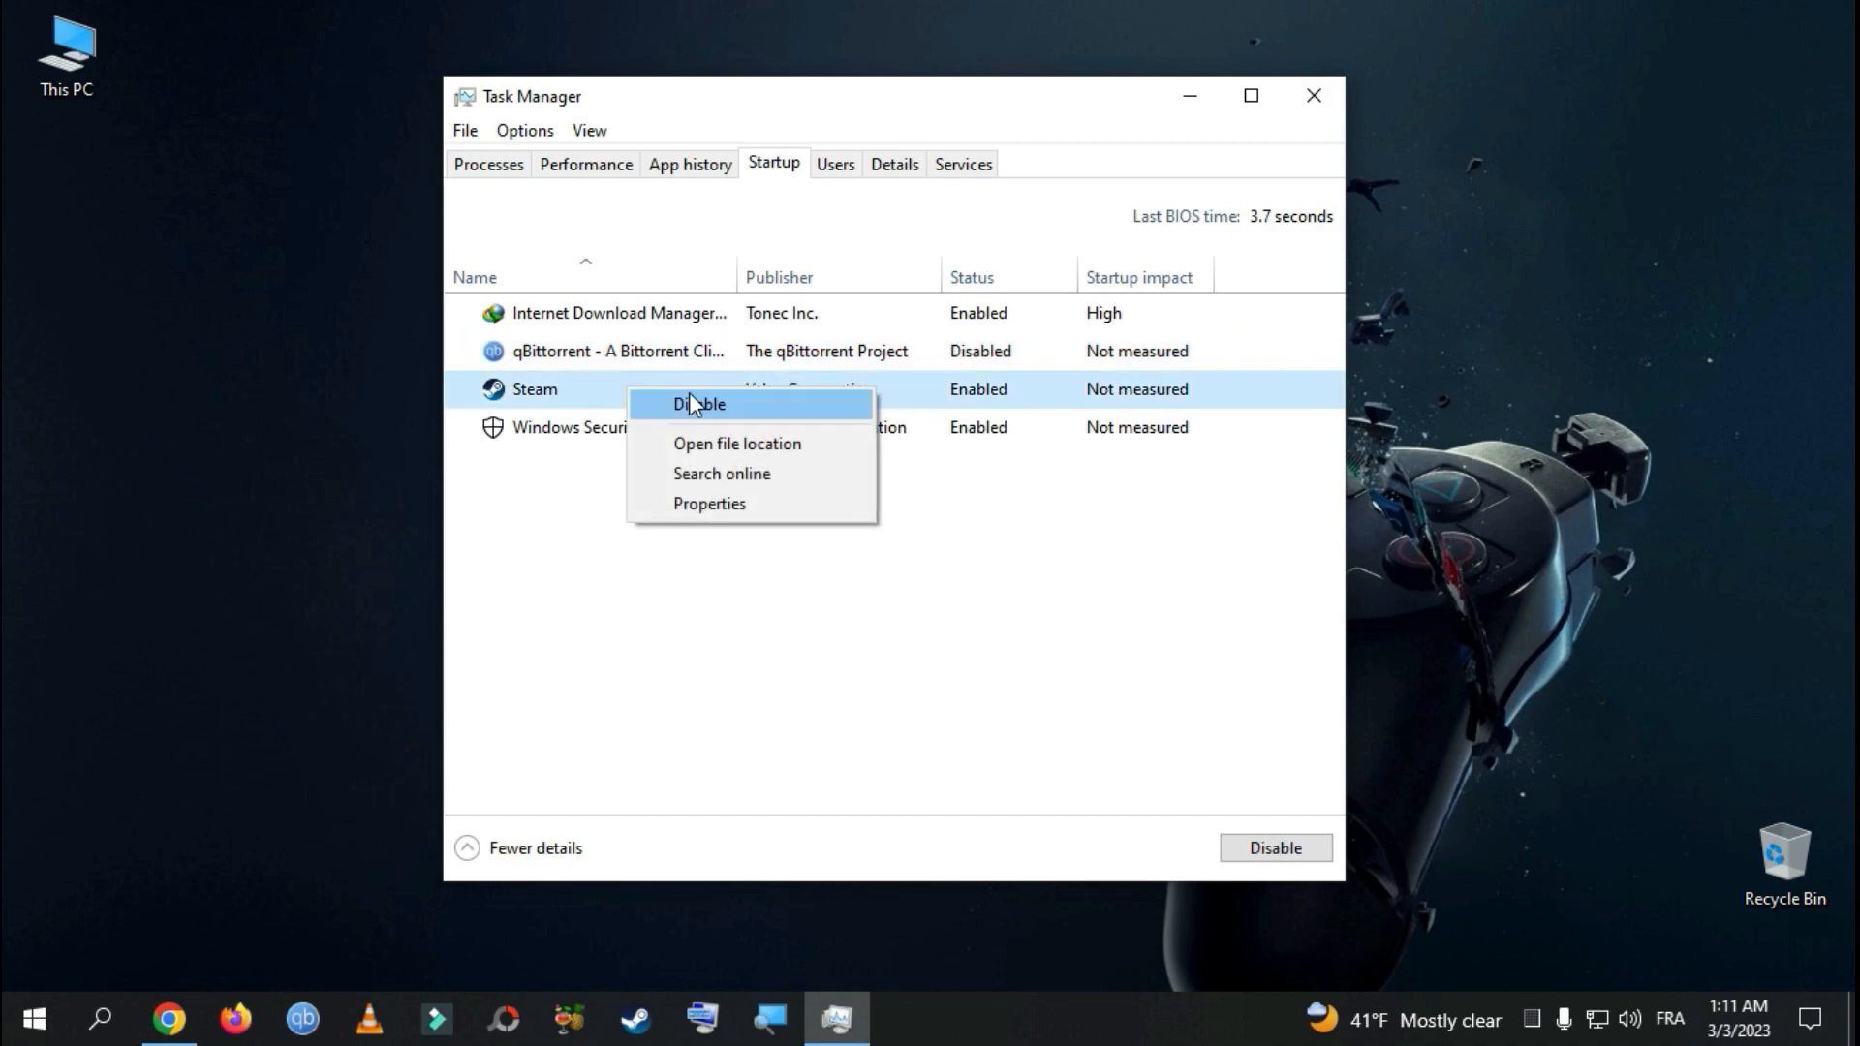
pyautogui.click(700, 403)
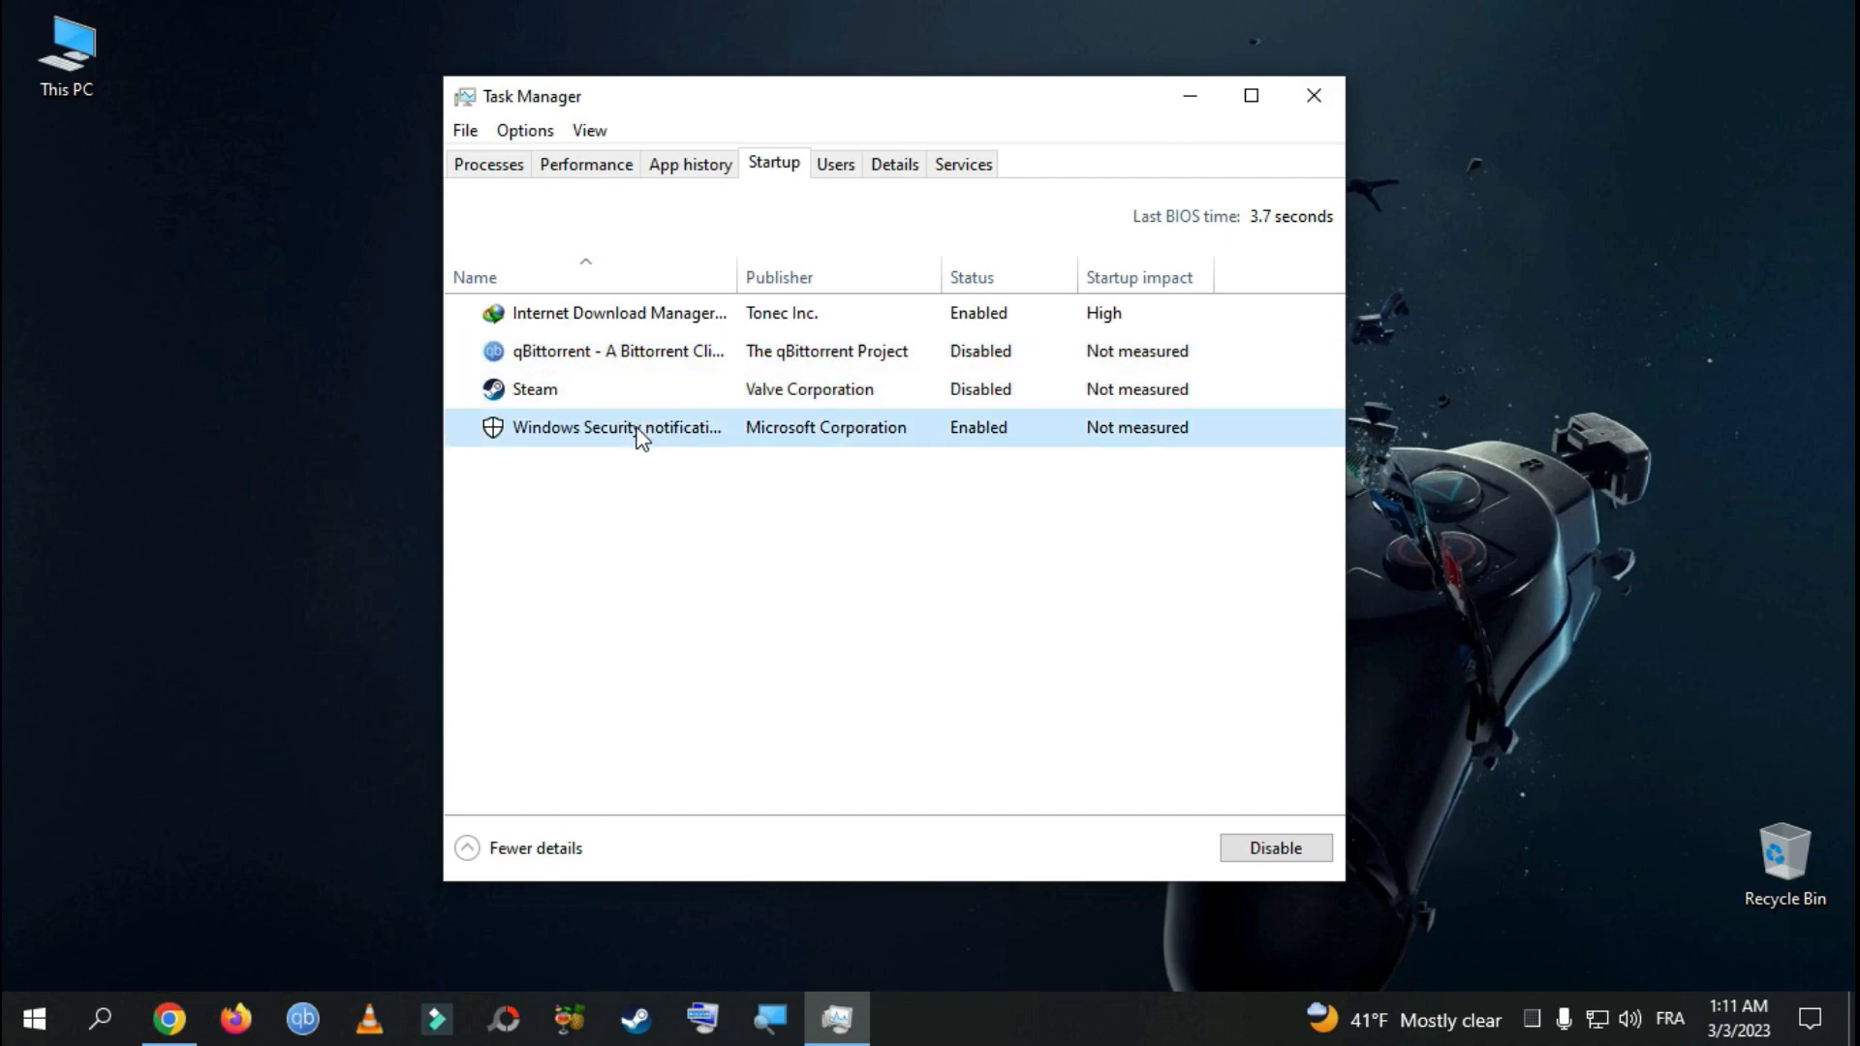
pyautogui.rightClick(616, 426)
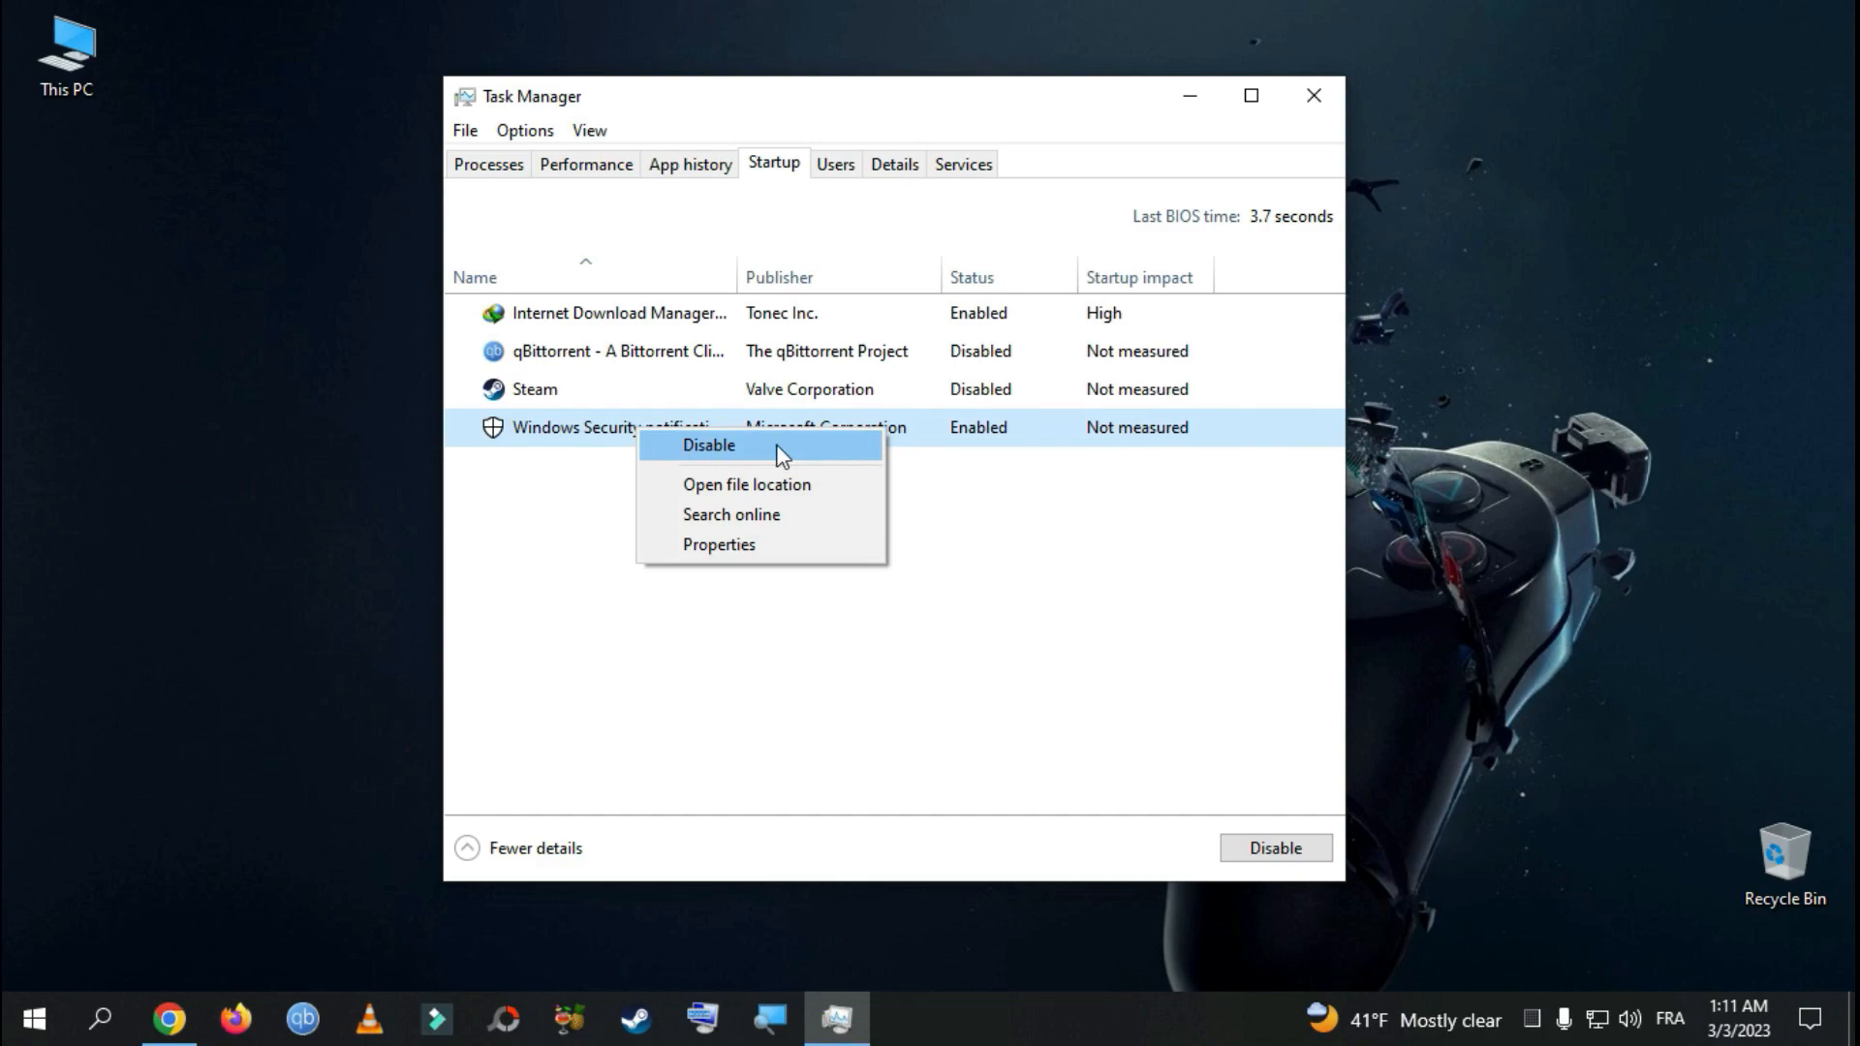
pyautogui.click(710, 446)
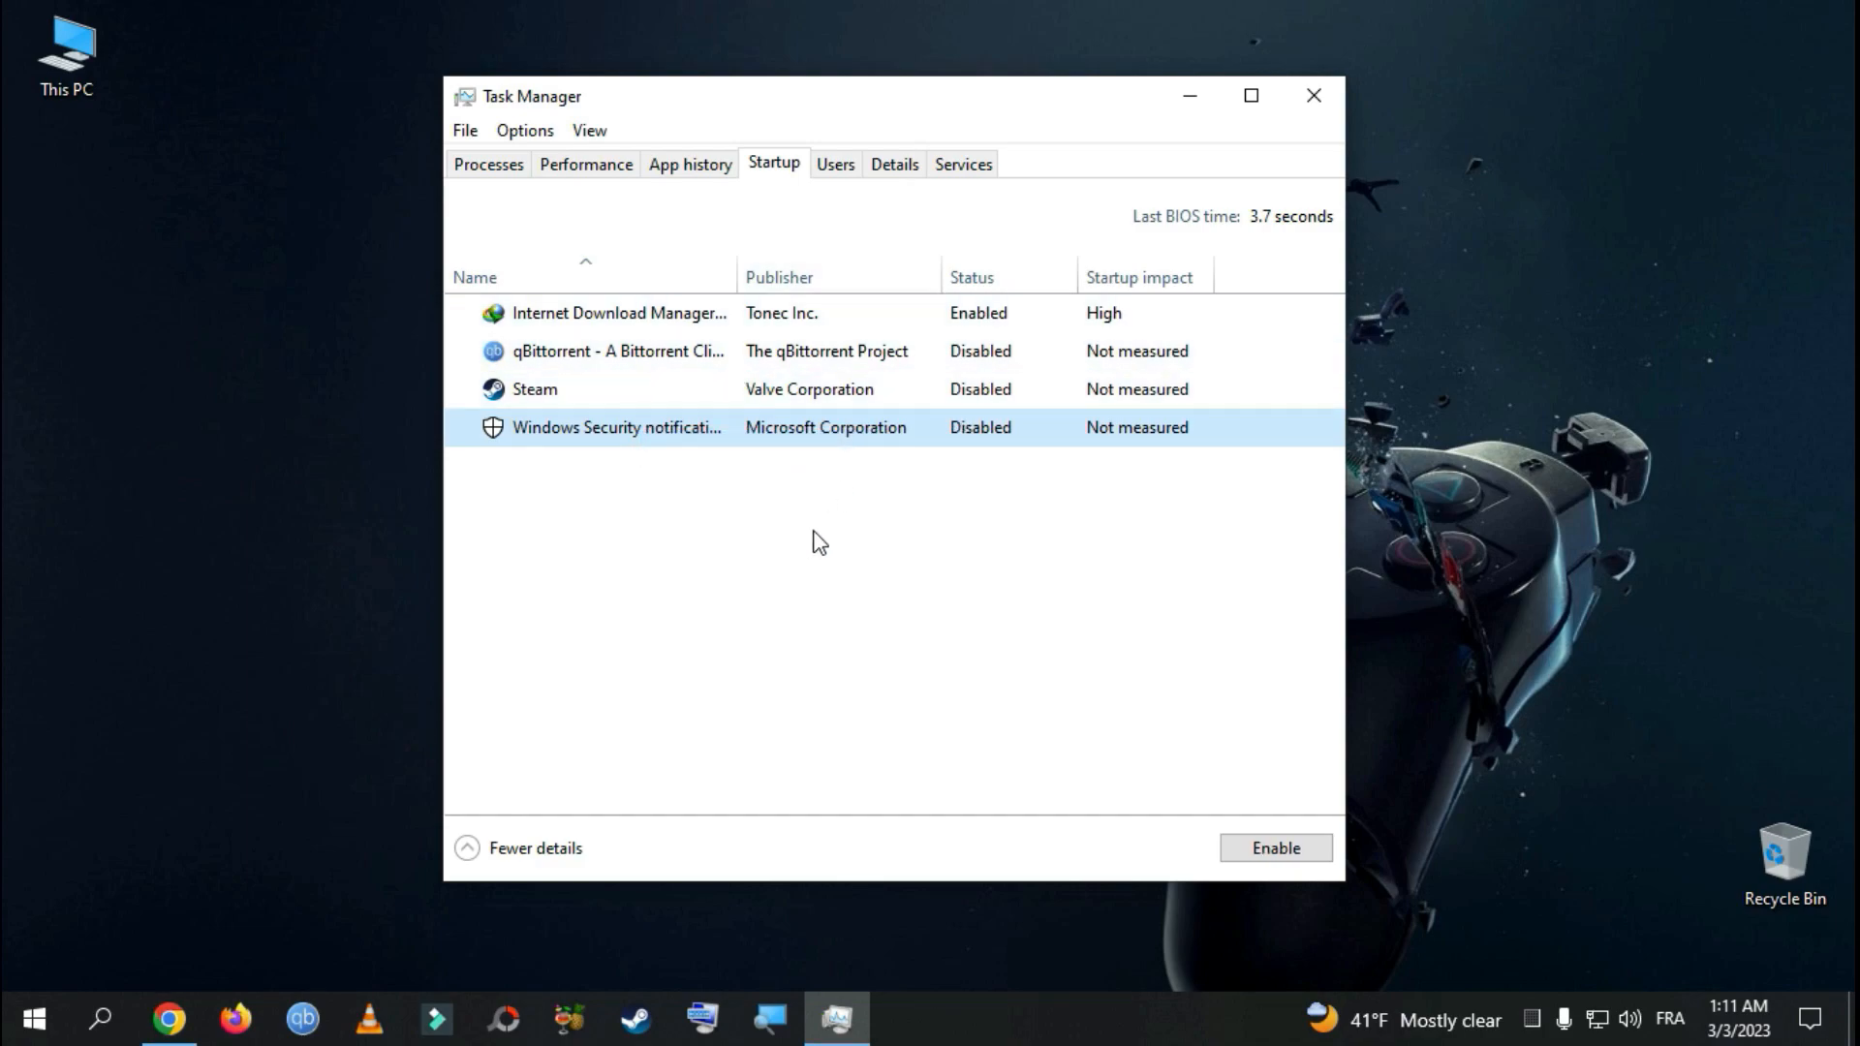
pyautogui.moveTo(843, 645)
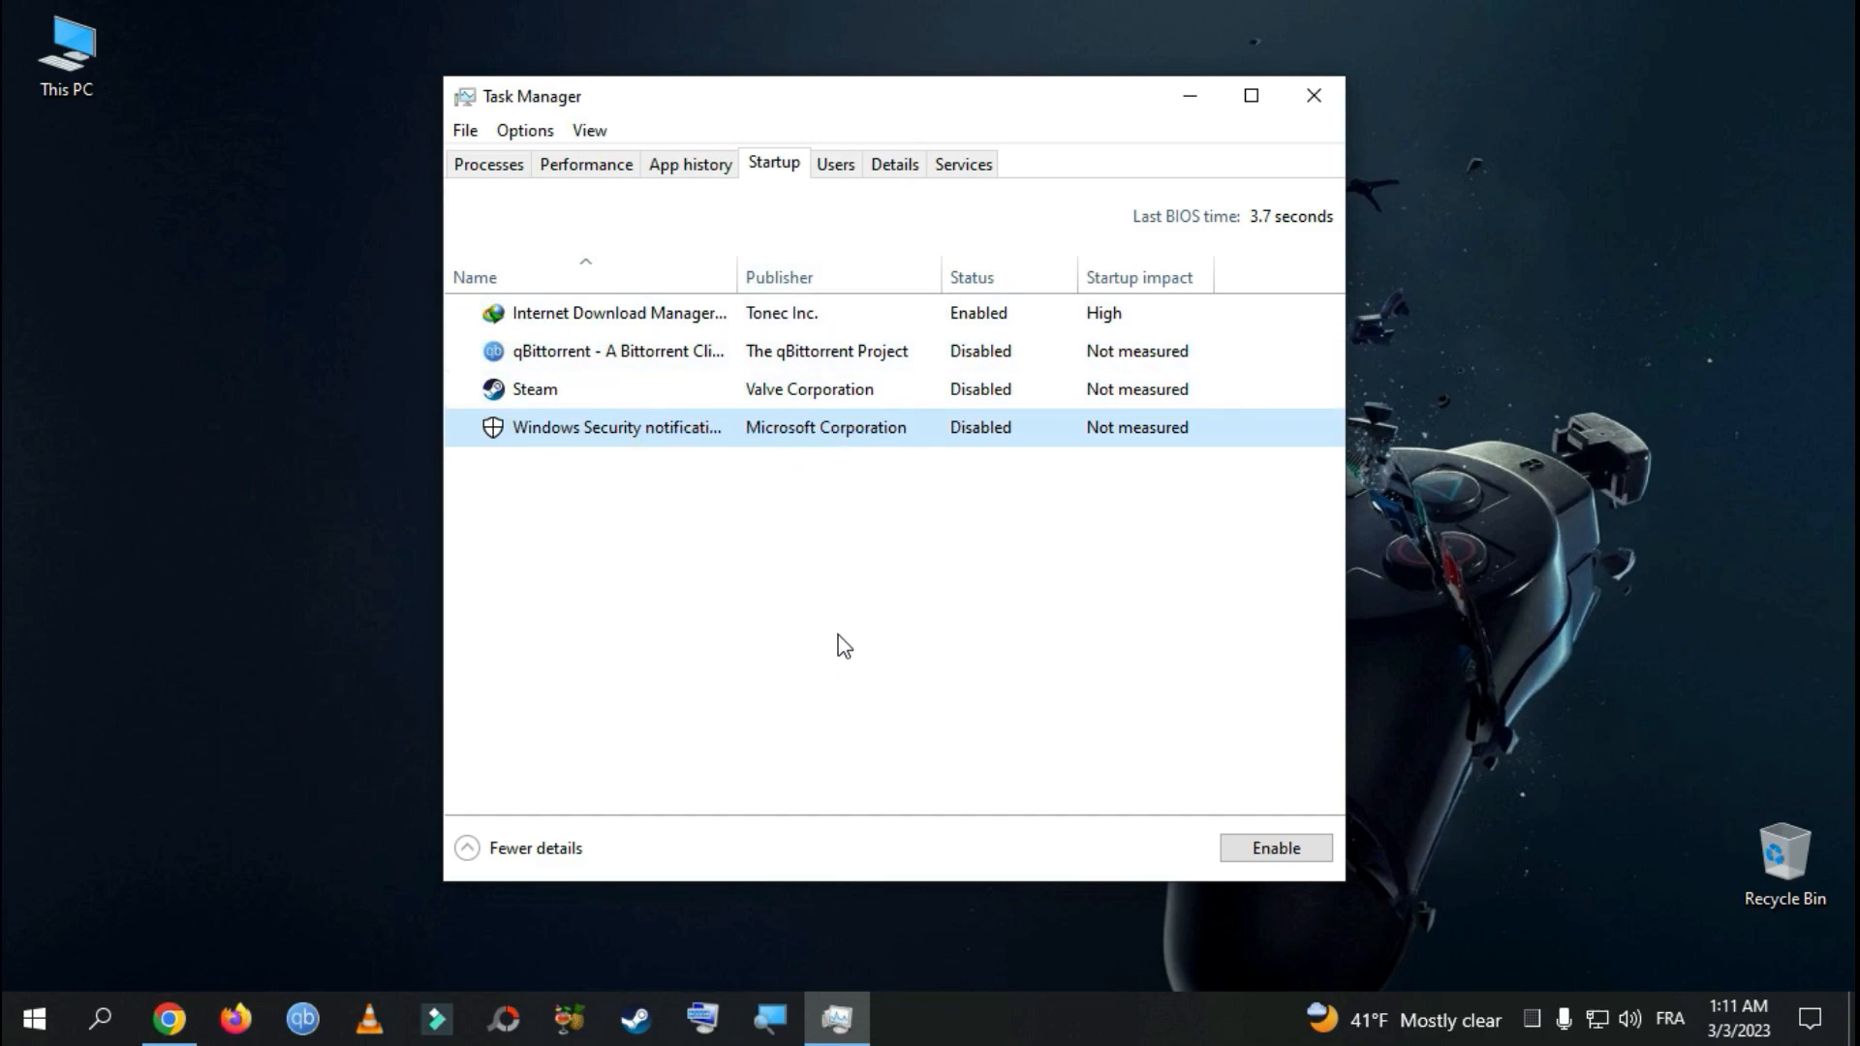